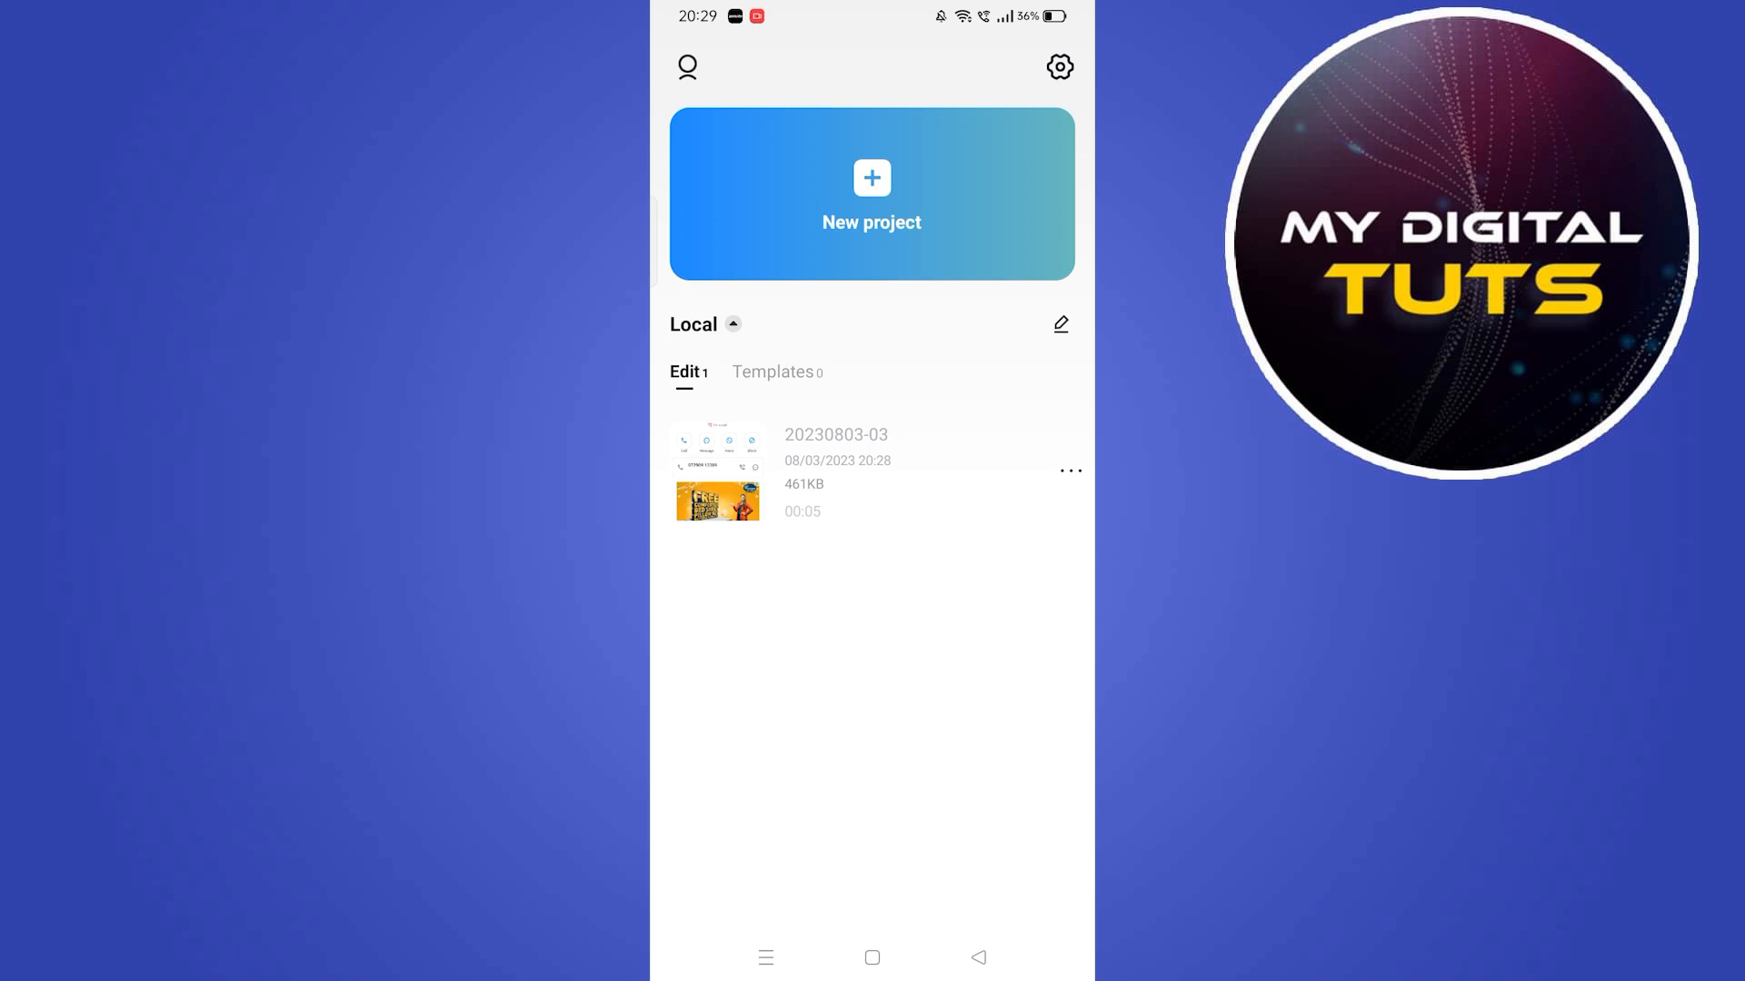
# - Start a new project and add the 00:37 garden clip from the Videos tab
pyautogui.click(872, 194)
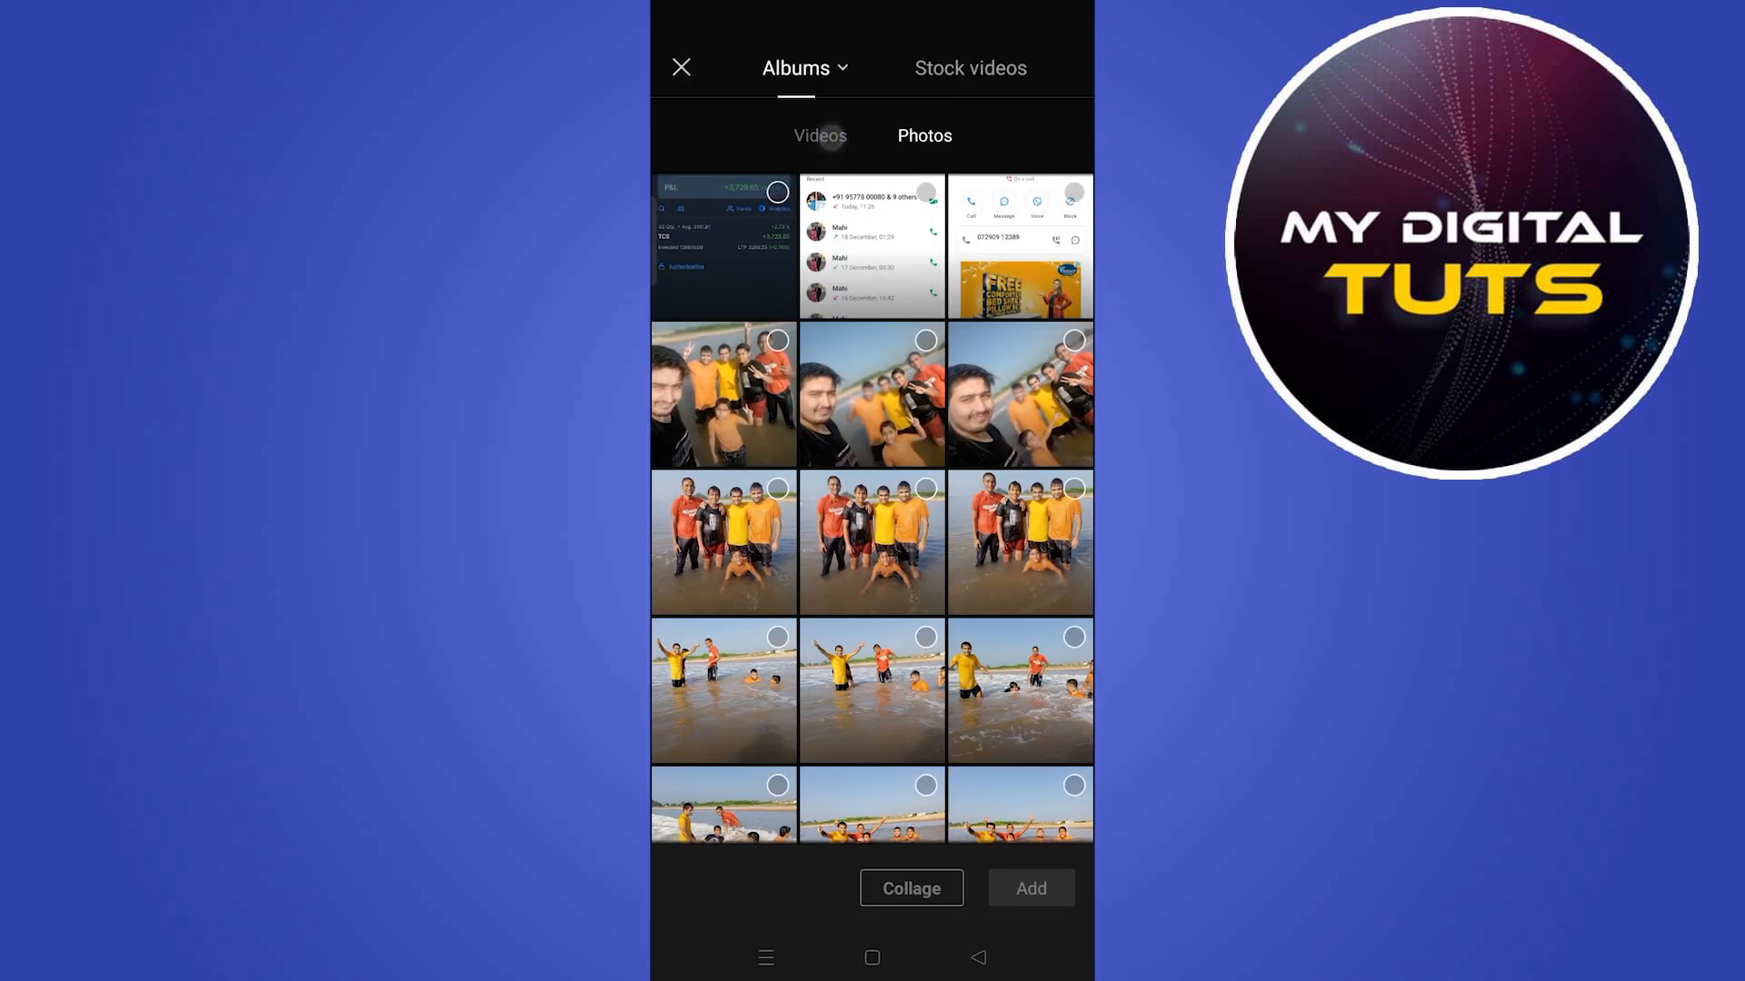
pyautogui.click(819, 135)
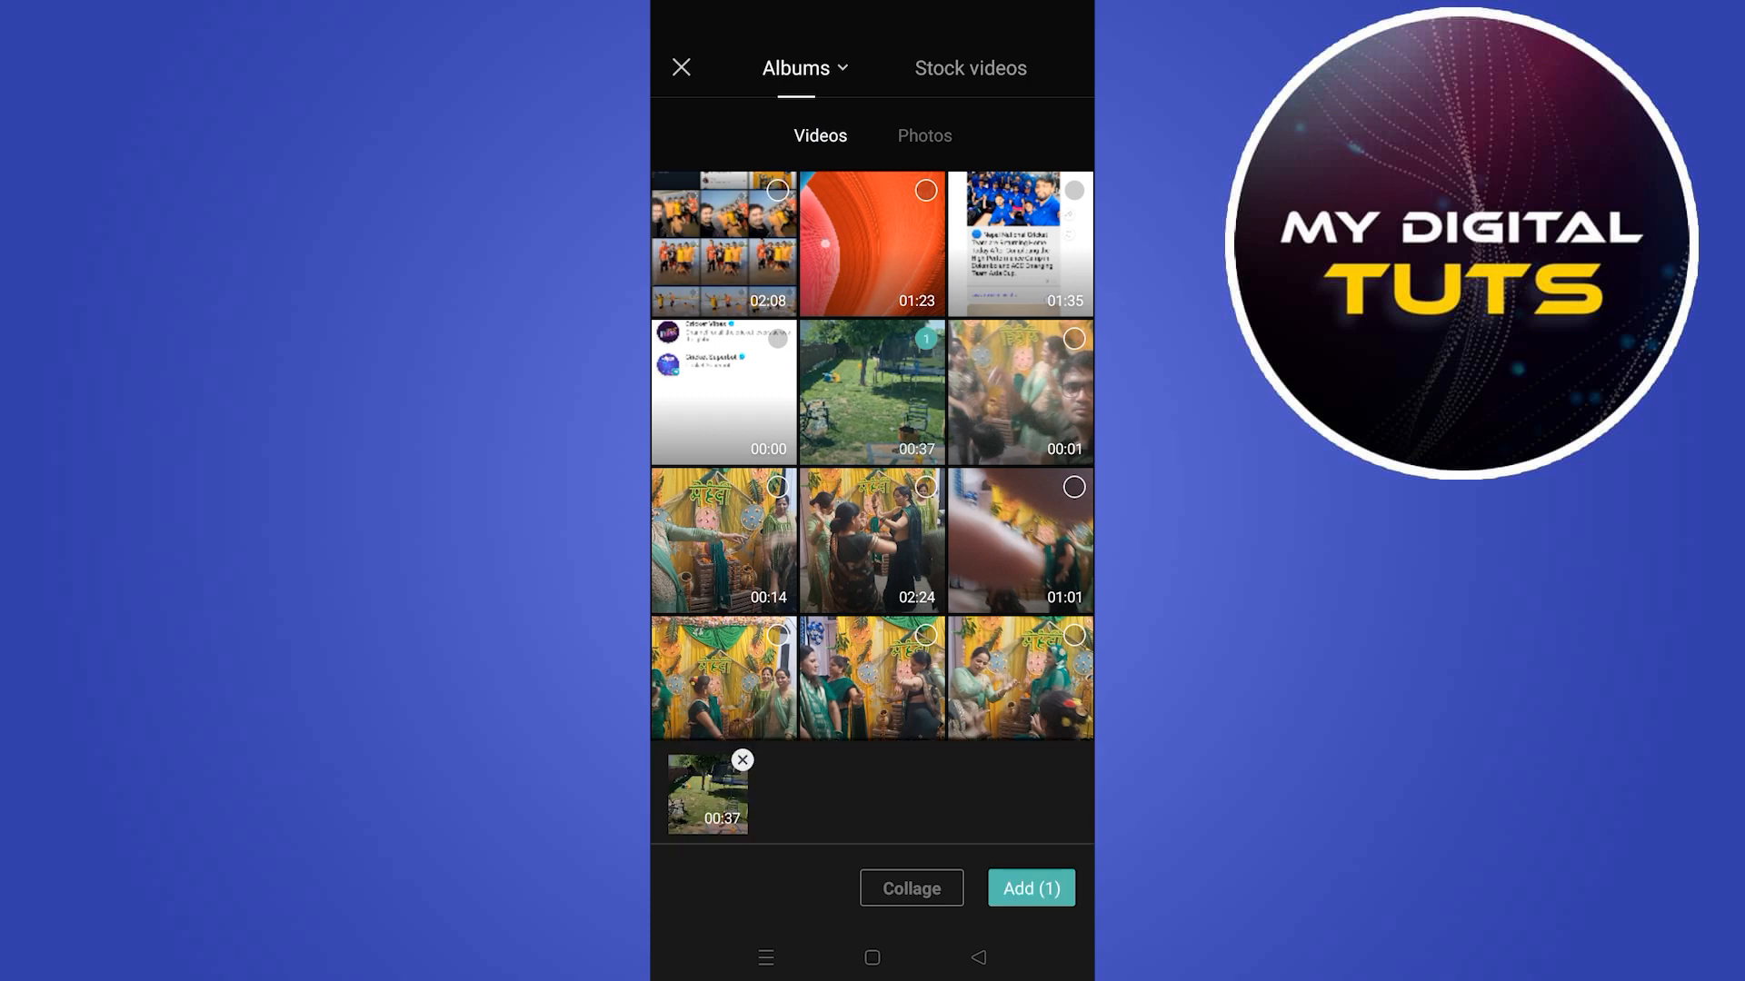
pyautogui.click(1027, 886)
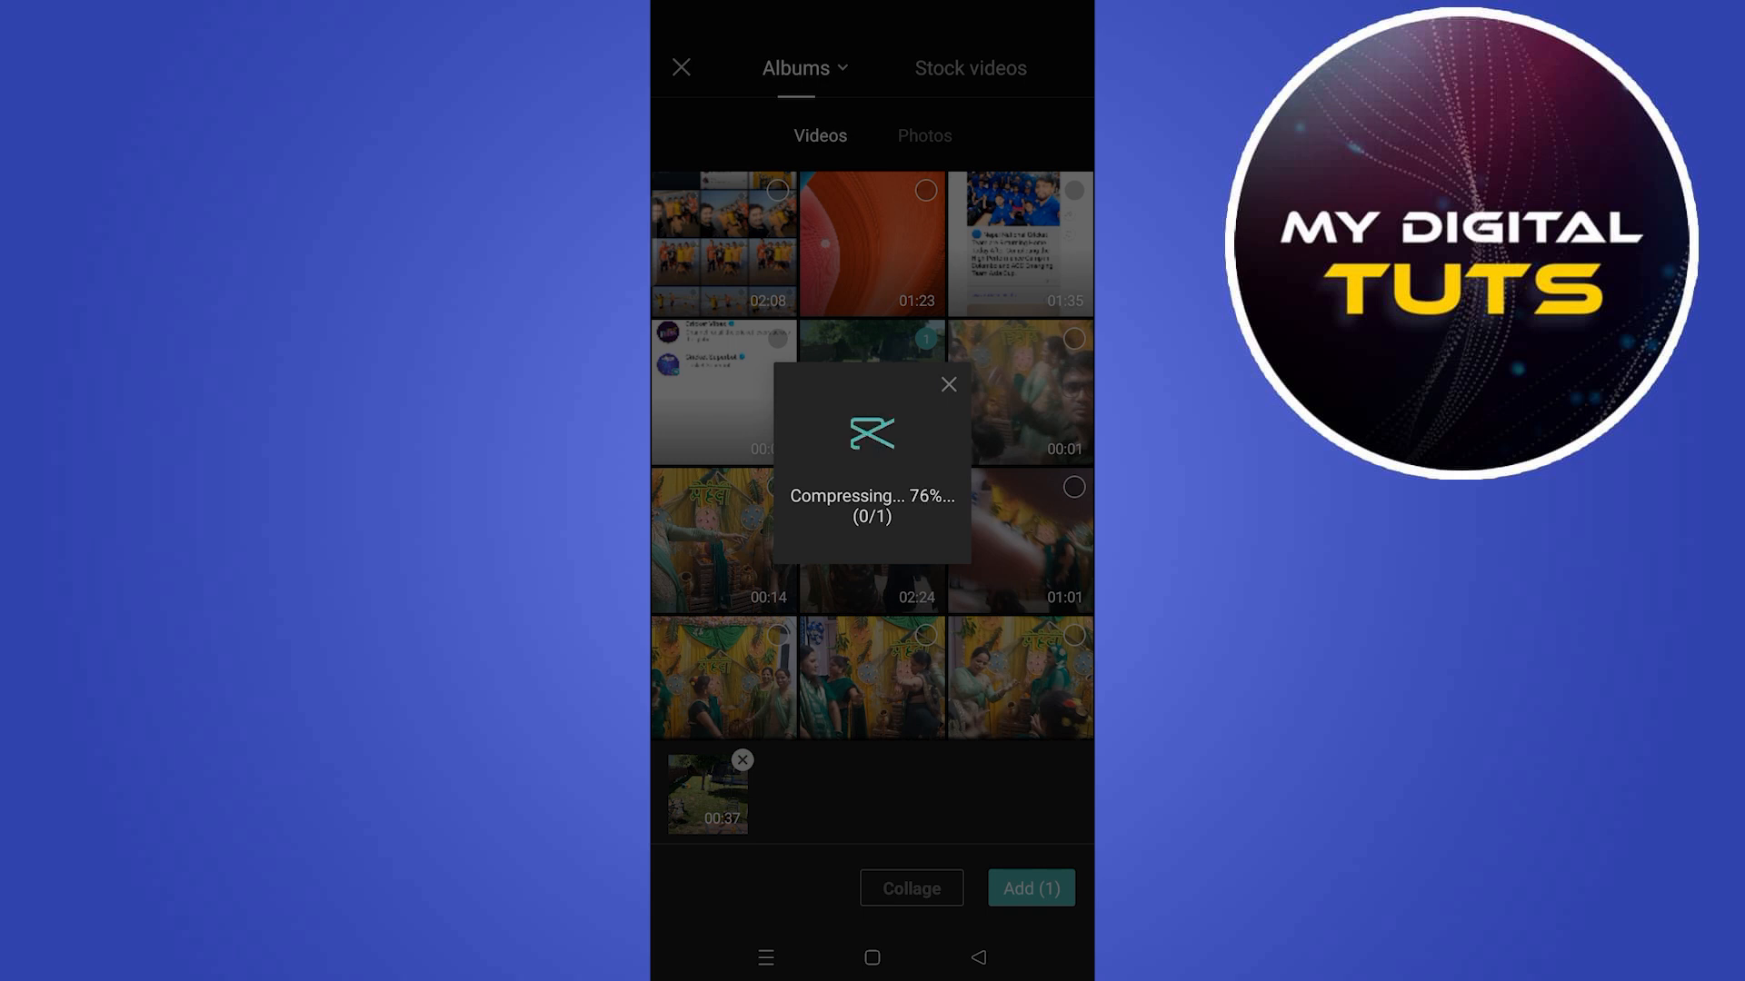
# - Open a new empty text overlay on the garden clip, then go to the home screen
pyautogui.click(1028, 888)
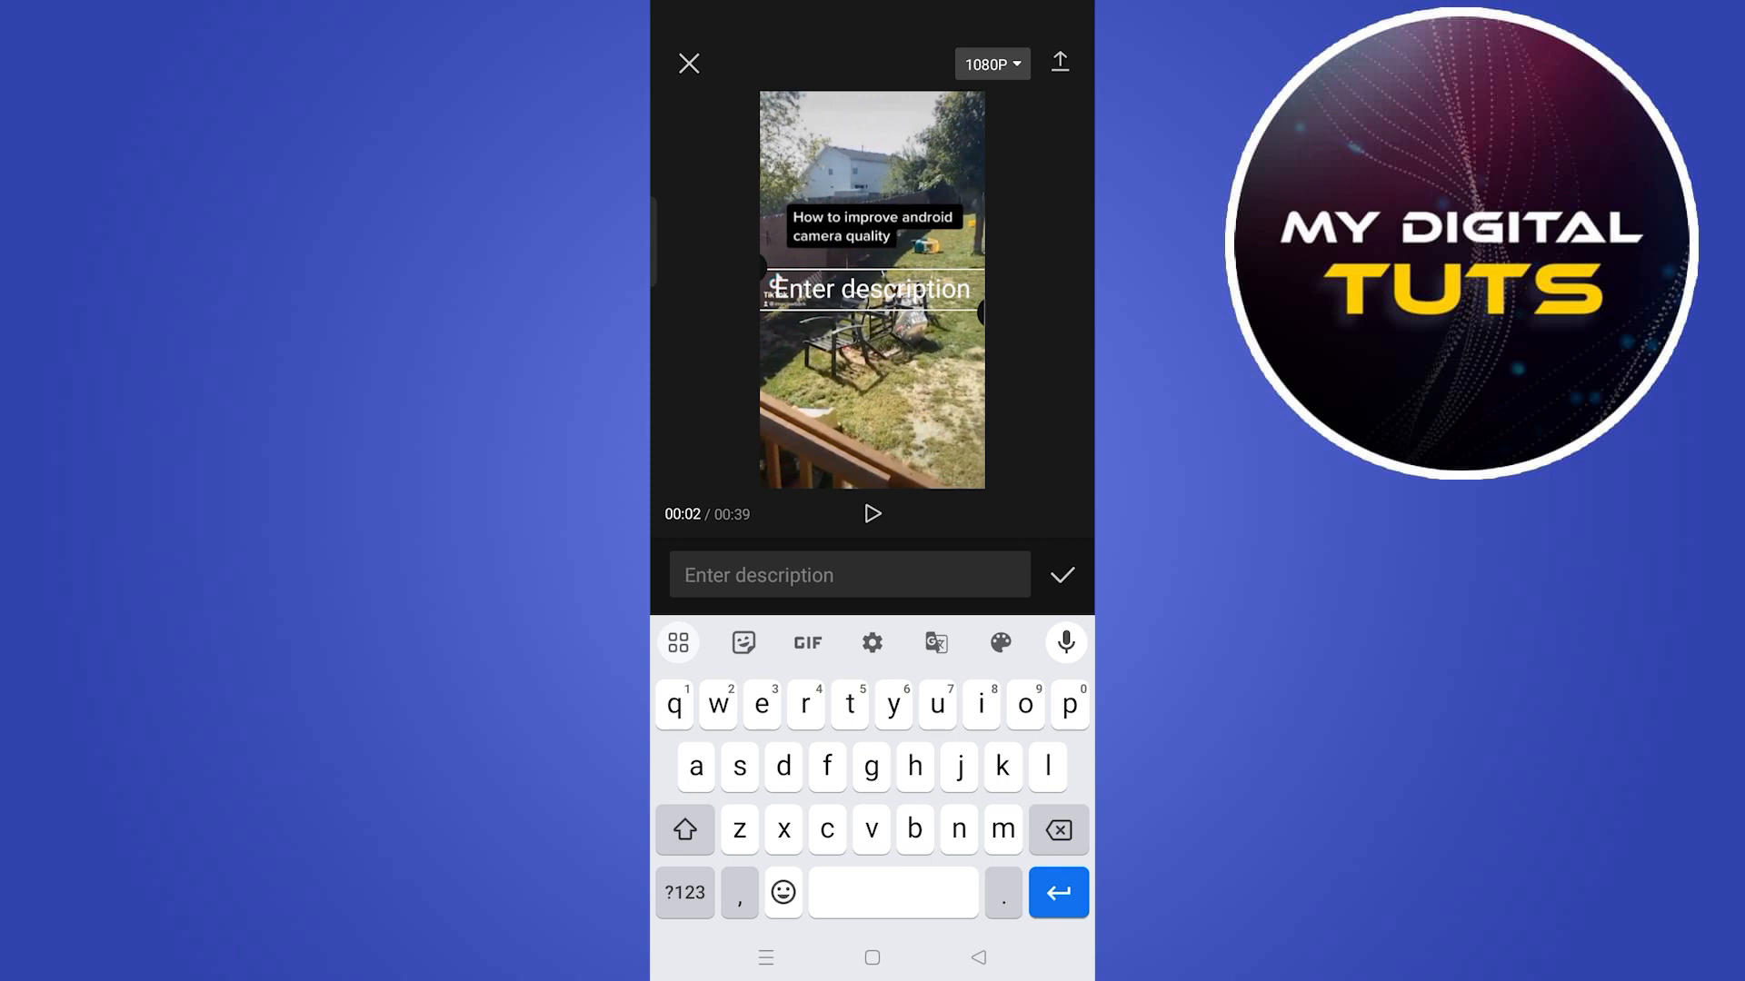
pyautogui.click(1058, 575)
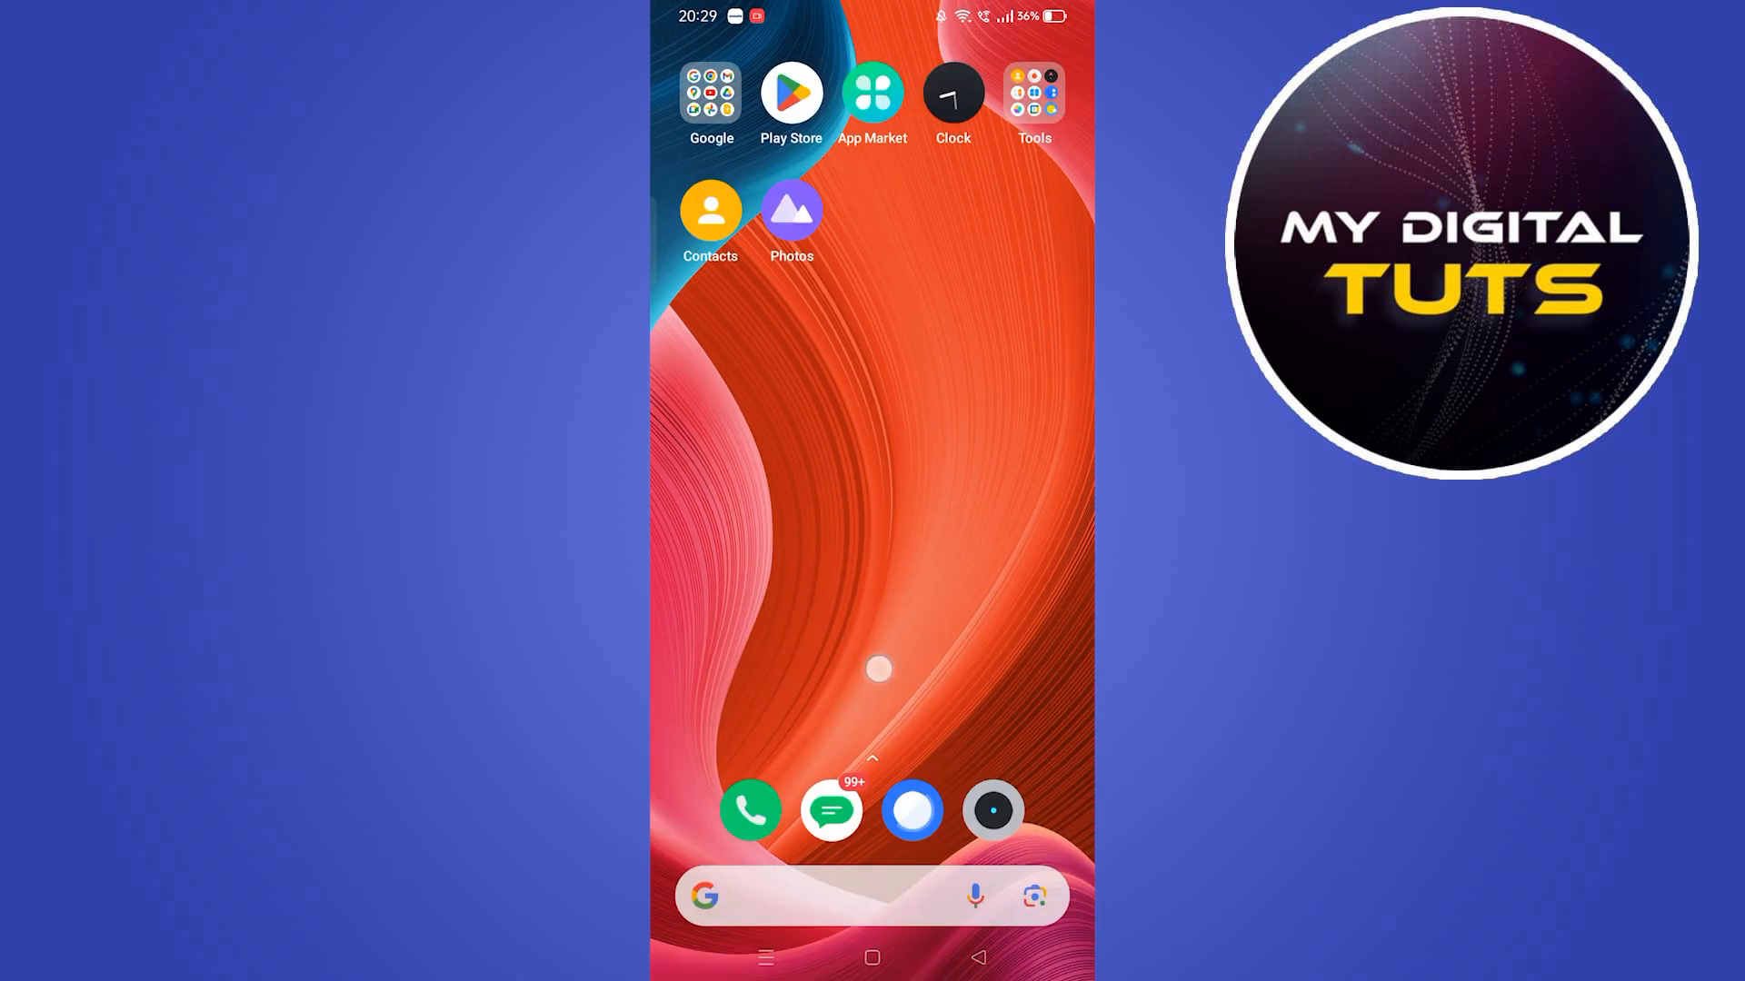
# - Open Chrome and search Google for 'english to arabic translation'
pyautogui.click(913, 810)
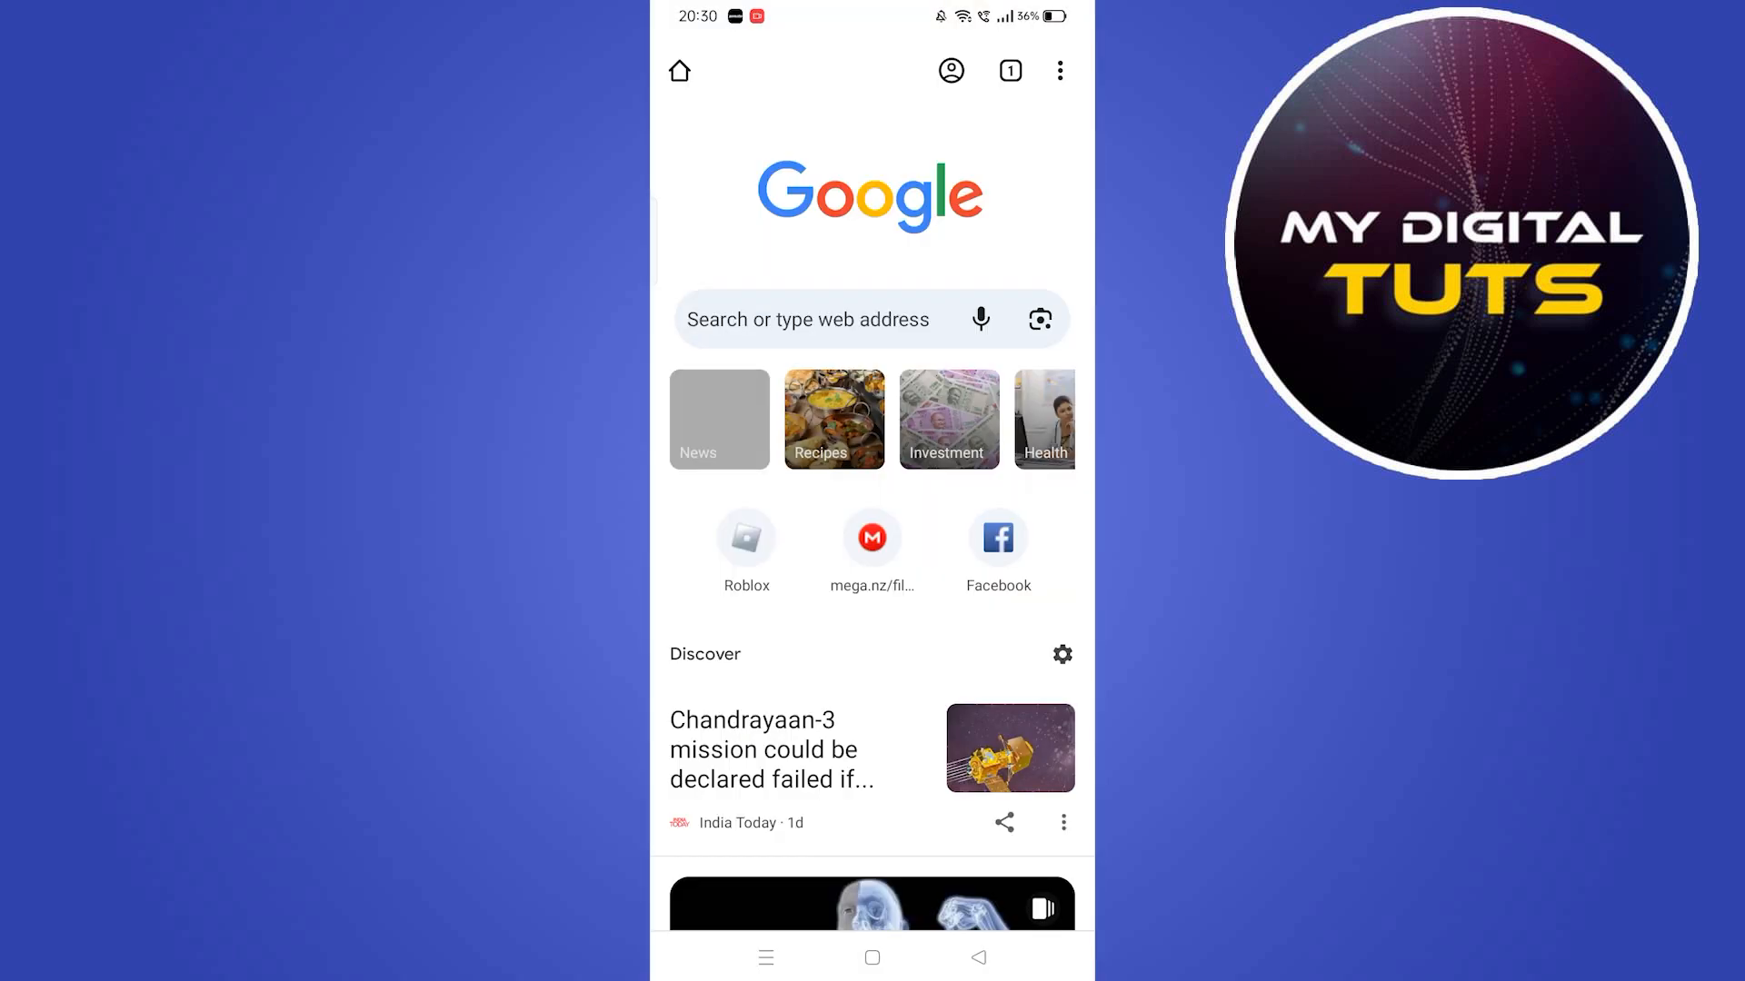
pyautogui.click(809, 319)
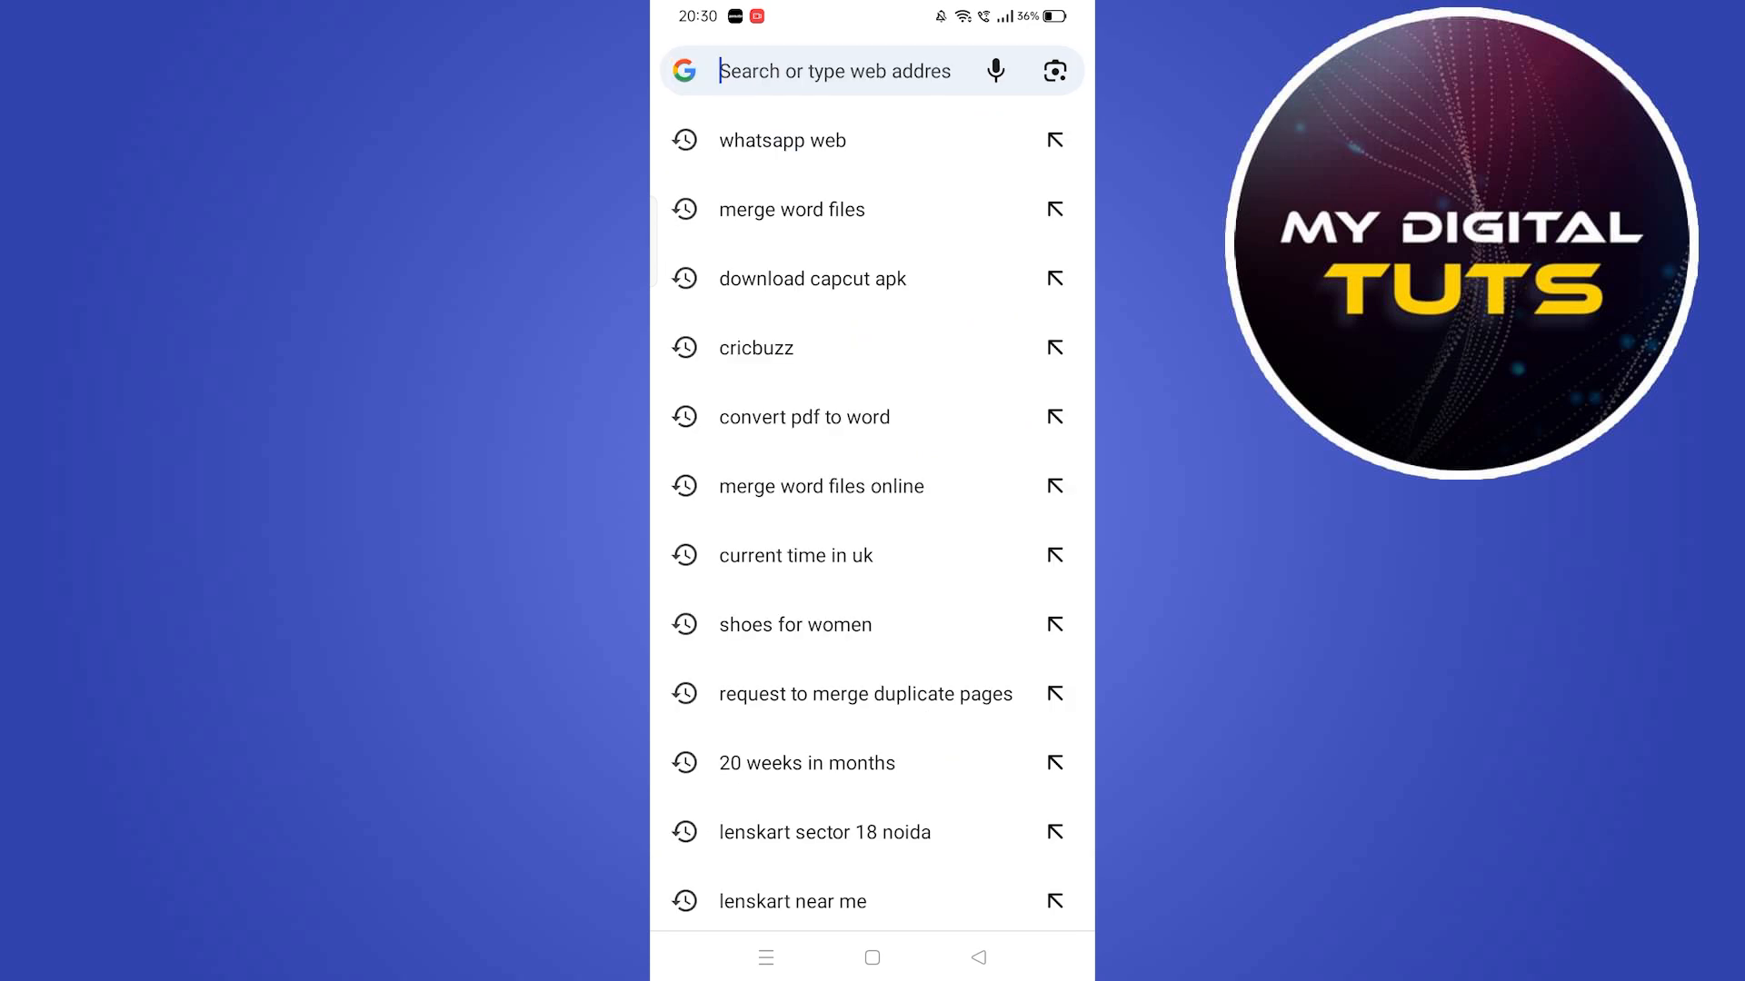
pyautogui.click(829, 70)
pyautogui.write('english to arabic')
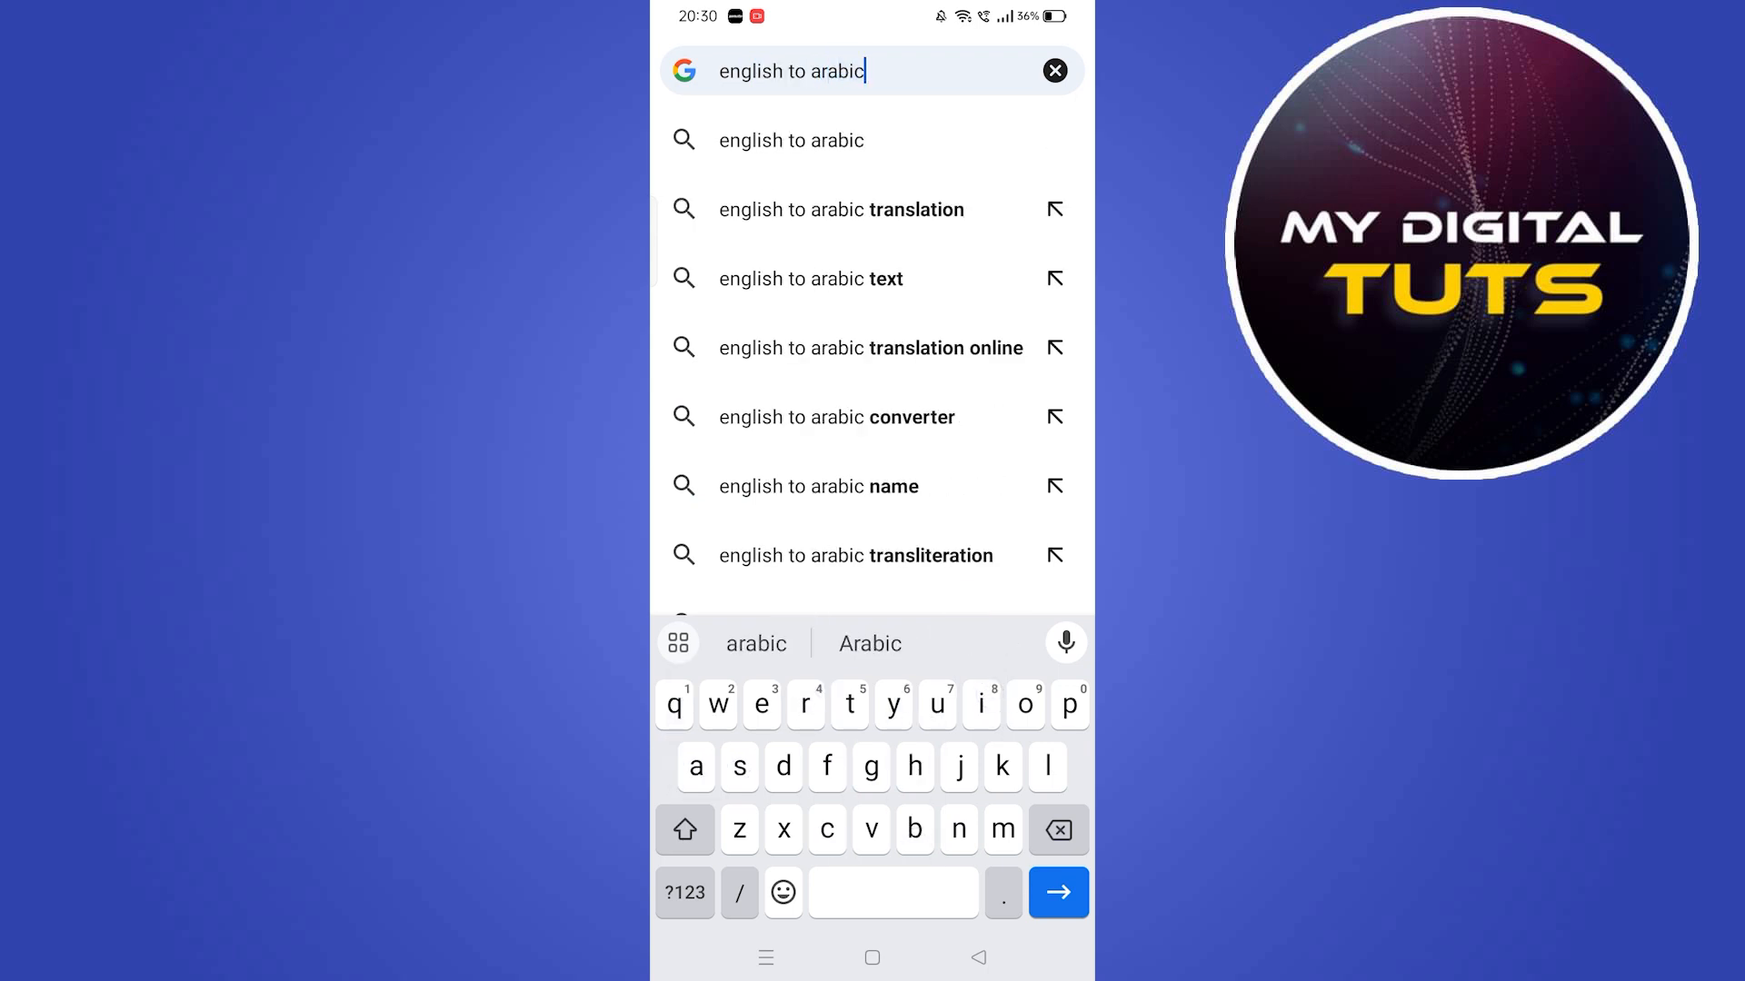
pyautogui.click(840, 209)
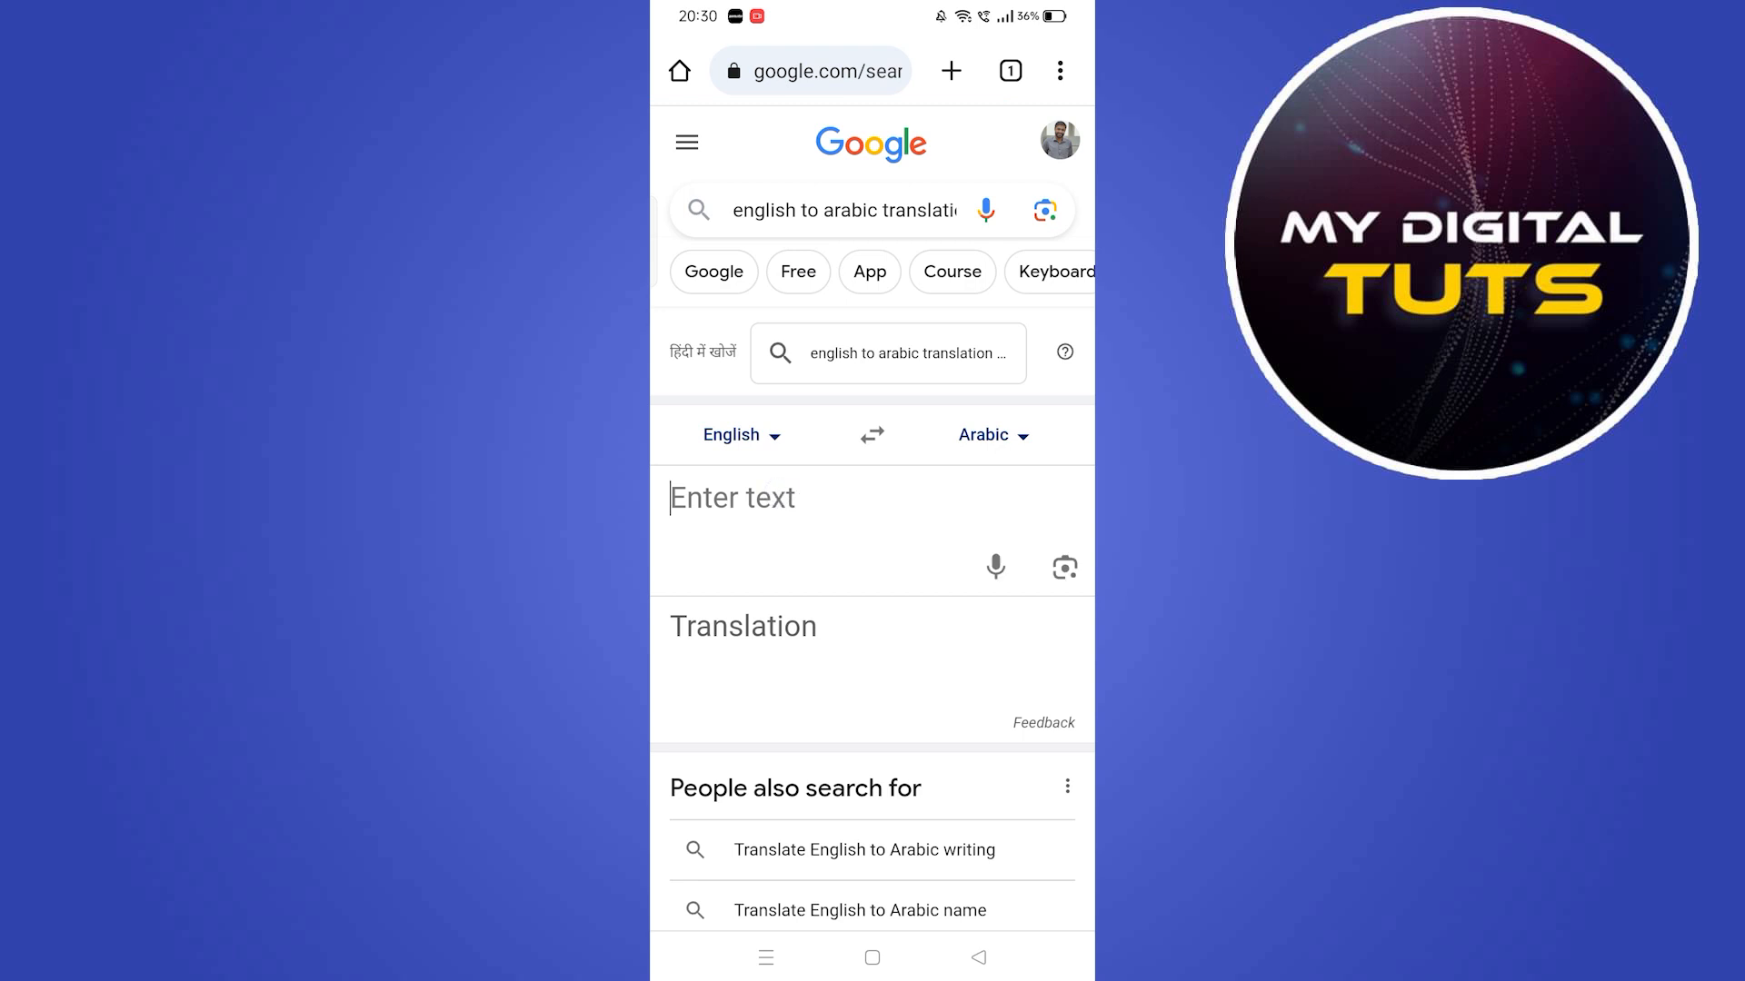
# - Translate 'this is the future green and beautiful.' into Arabic and copy the result
pyautogui.click(733, 497)
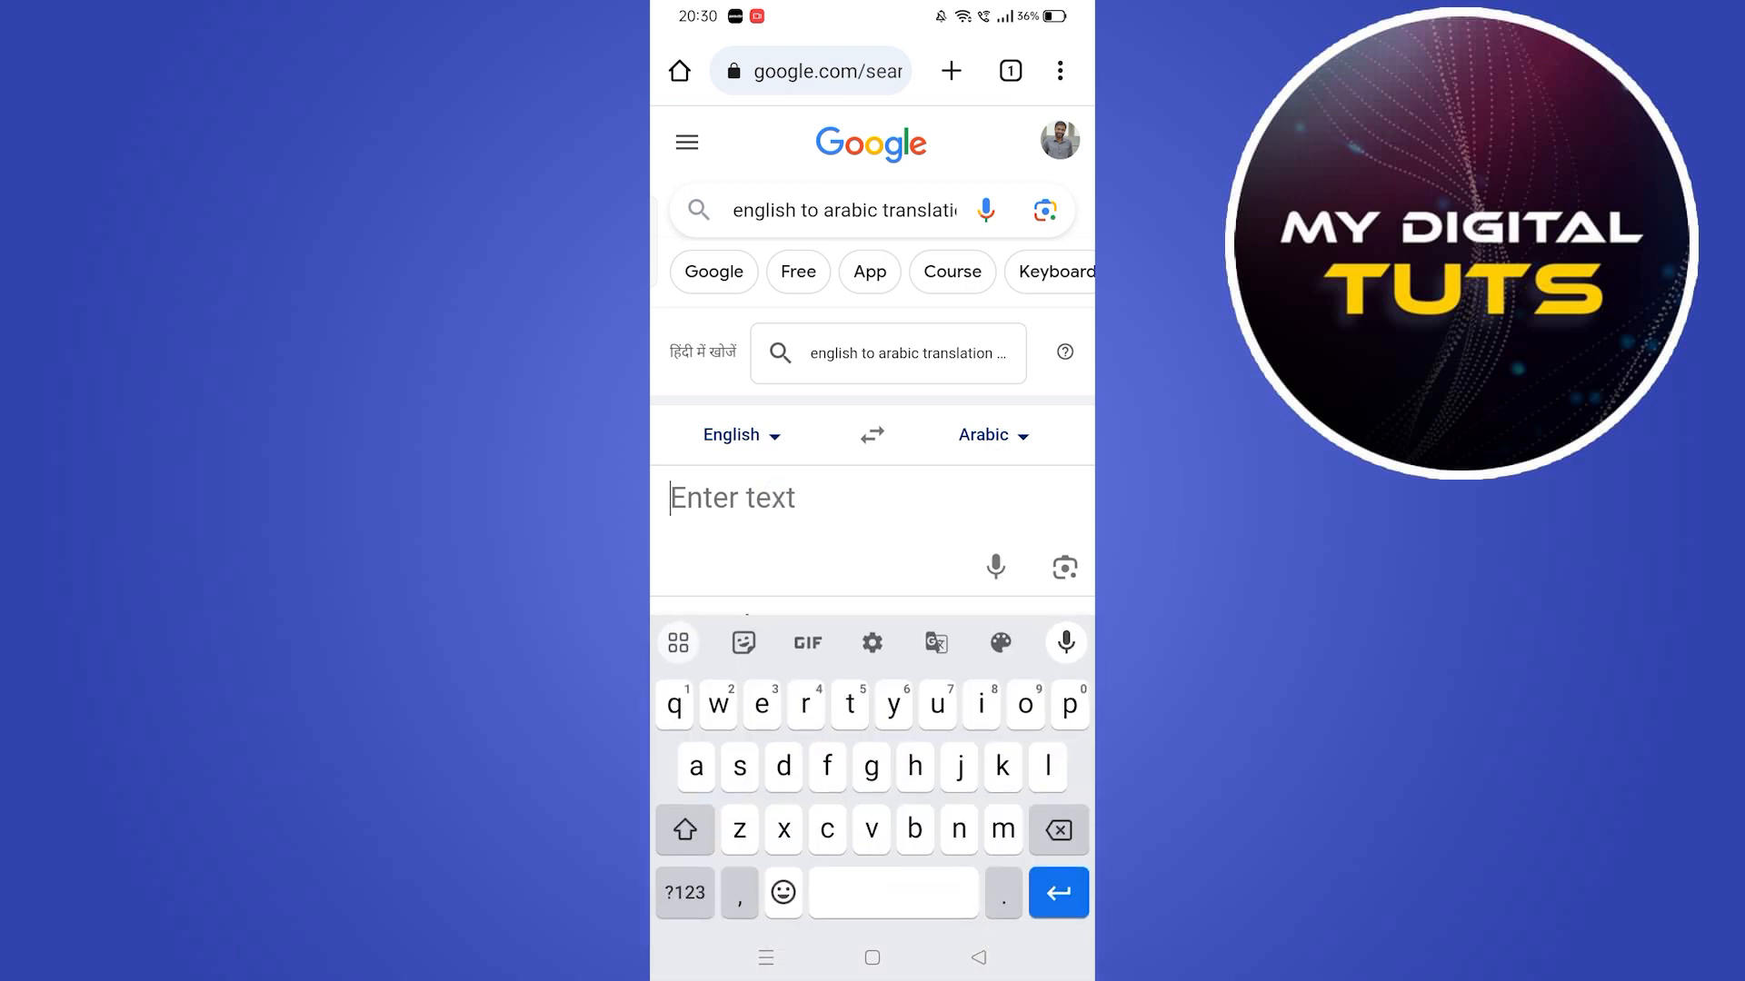
pyautogui.write('this')
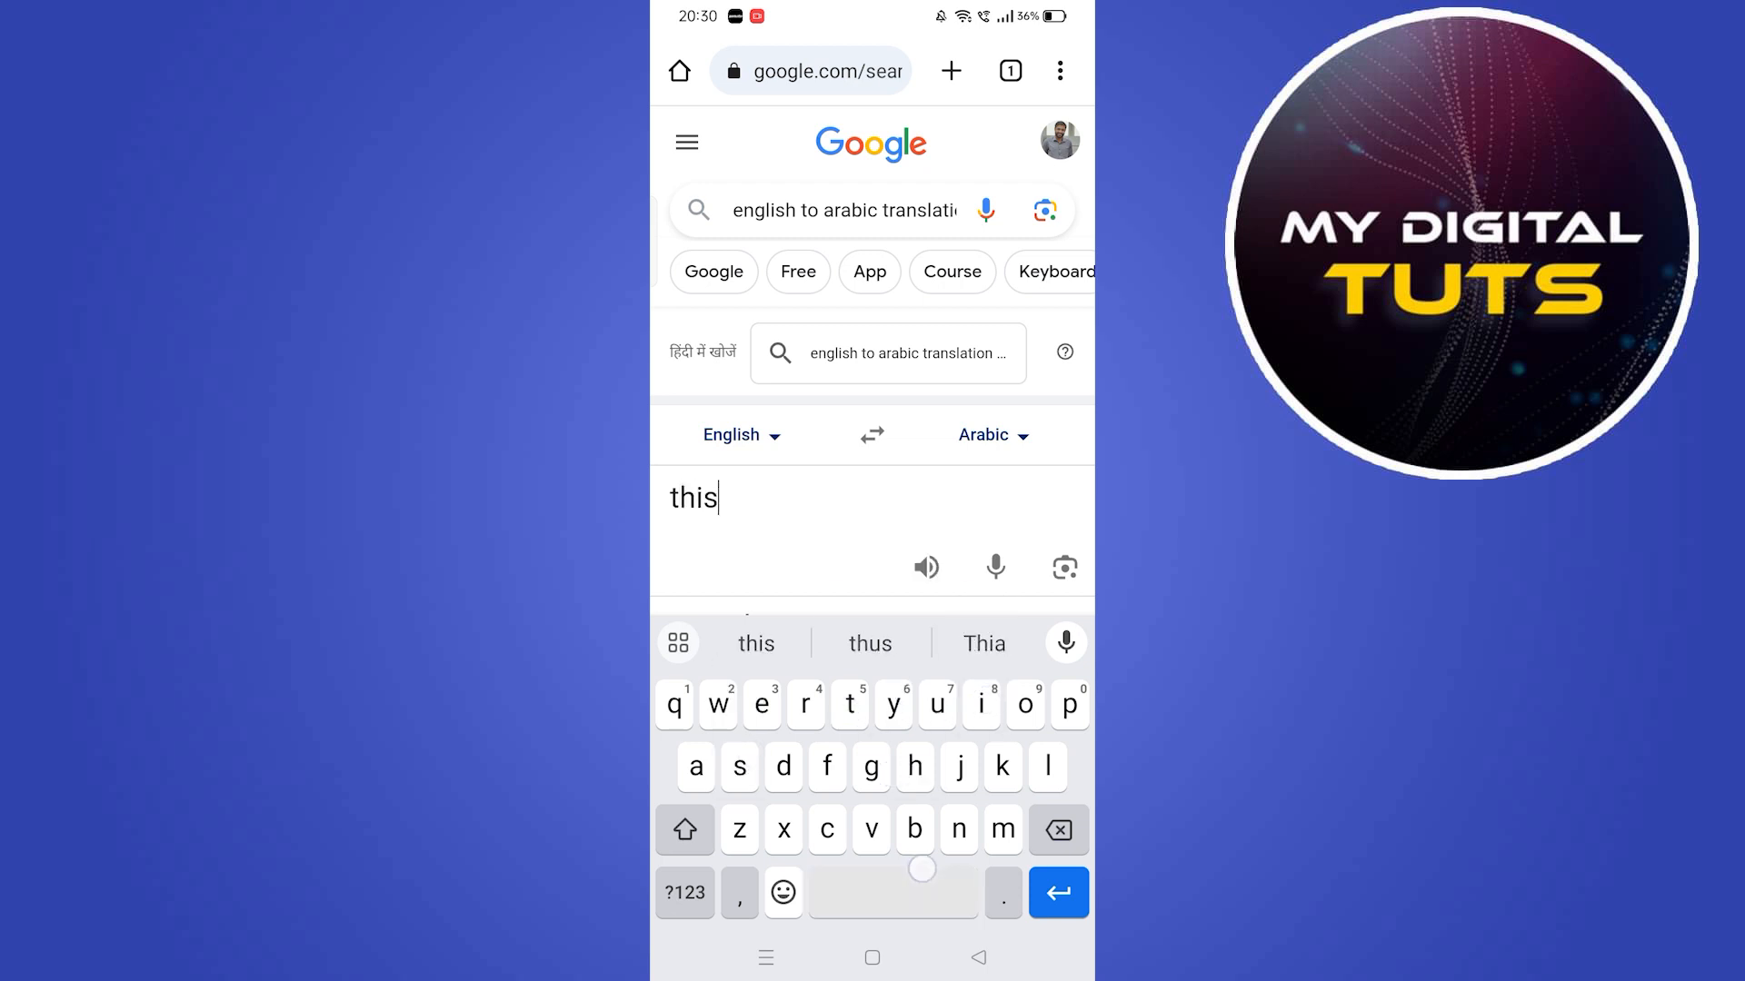
pyautogui.write('is the')
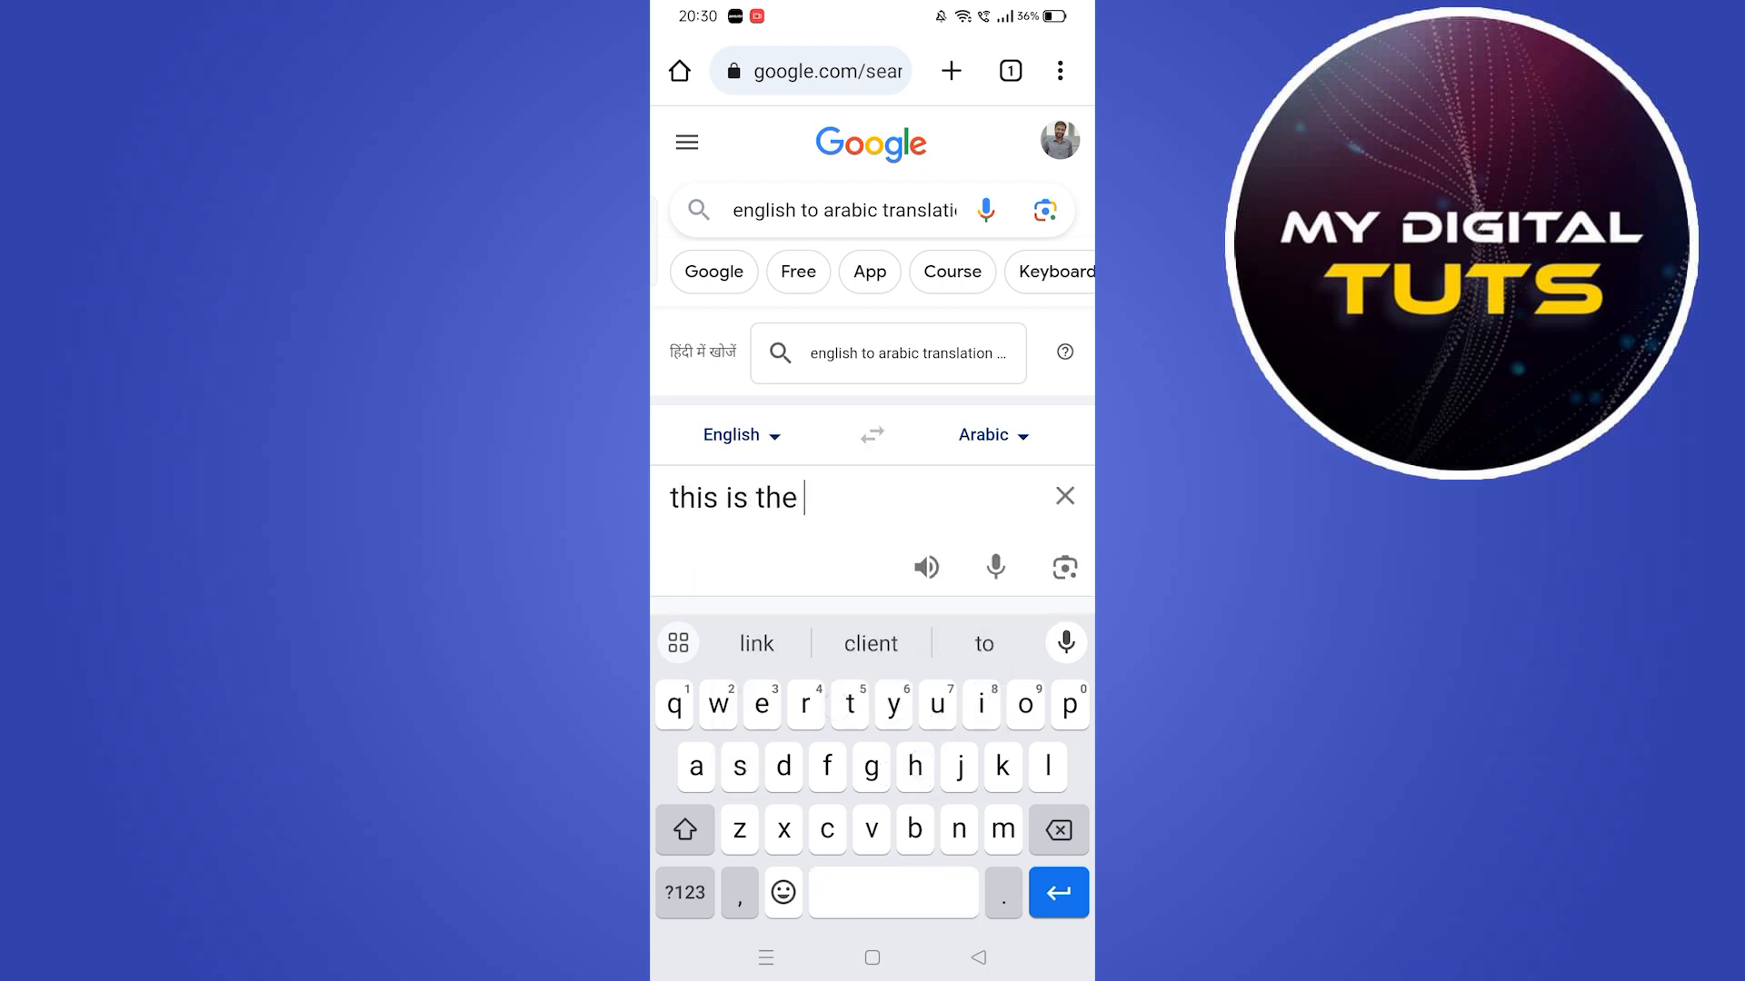
pyautogui.write('future green and beautiful.')
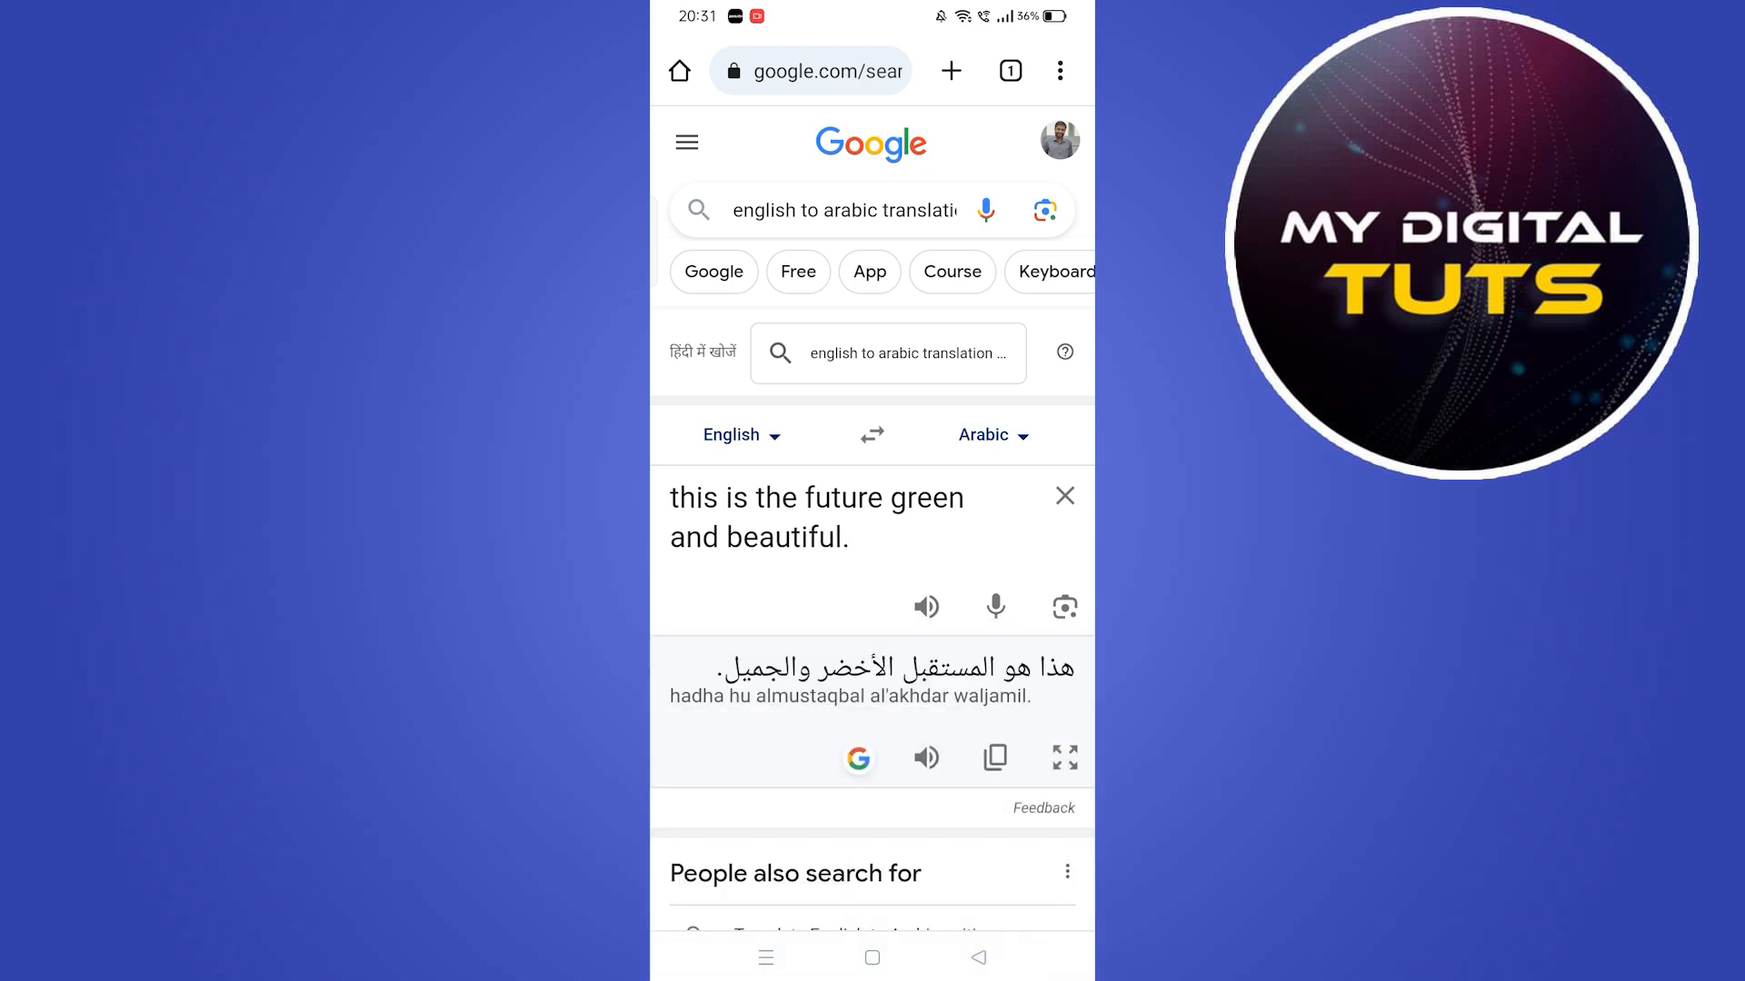
pyautogui.scroll(-3)
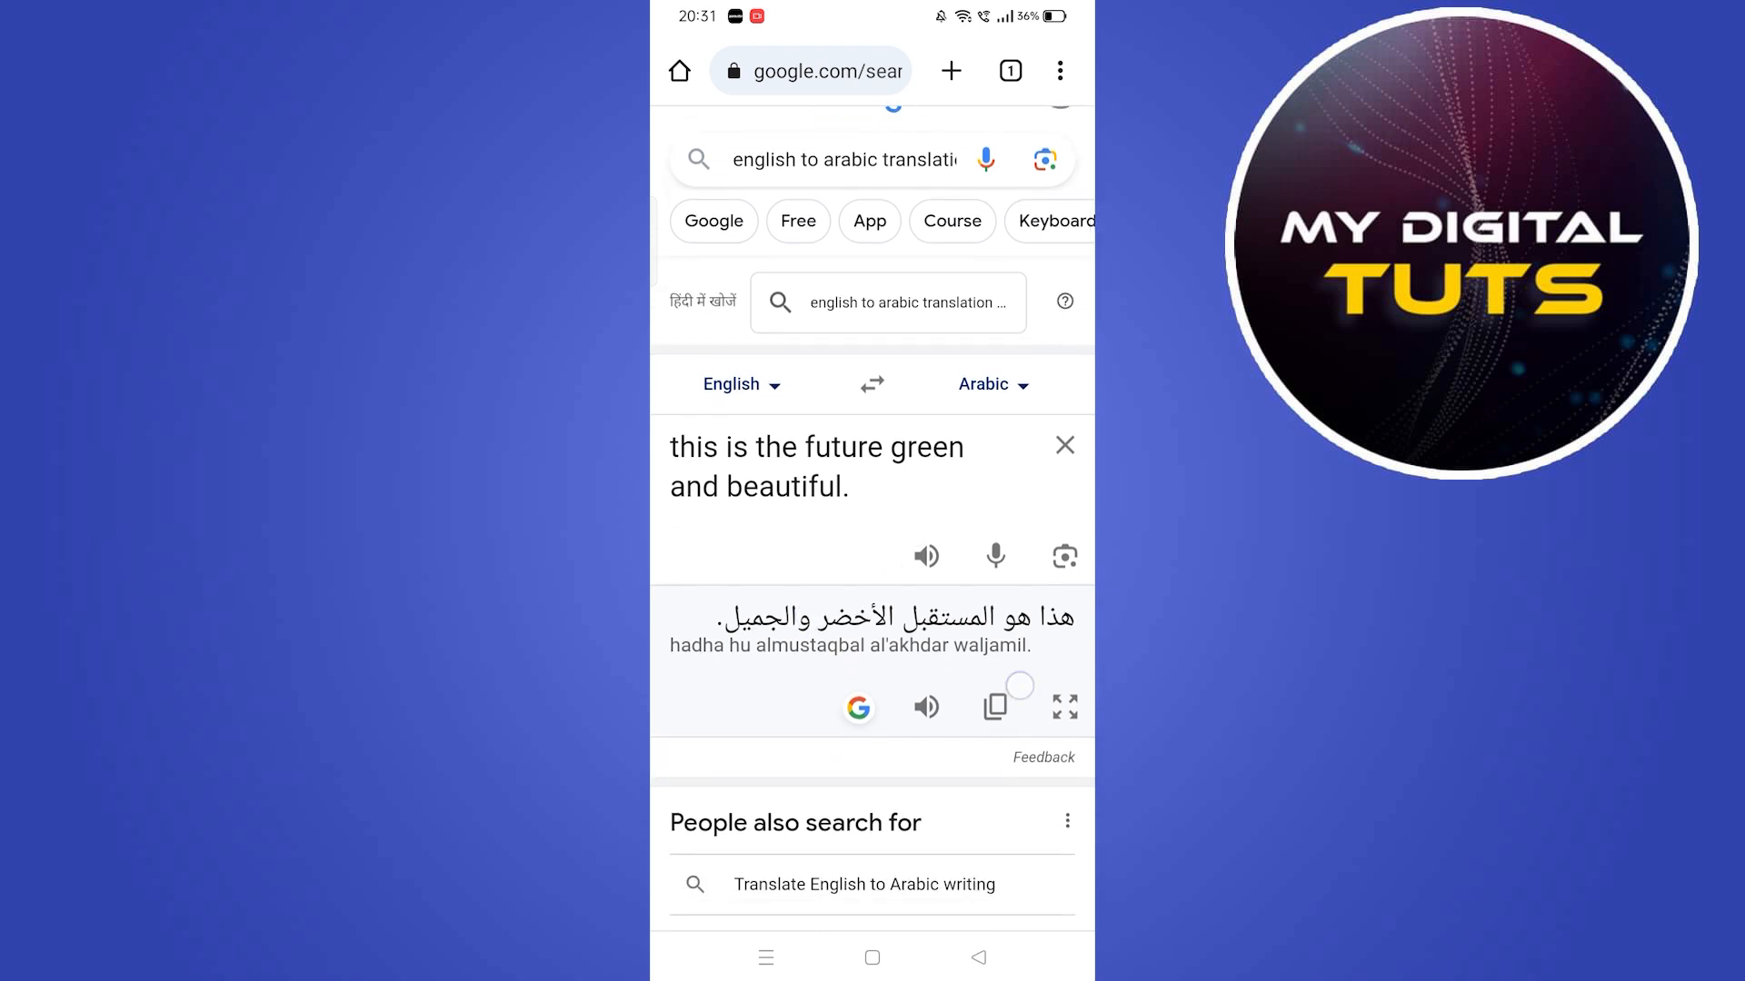
pyautogui.click(993, 707)
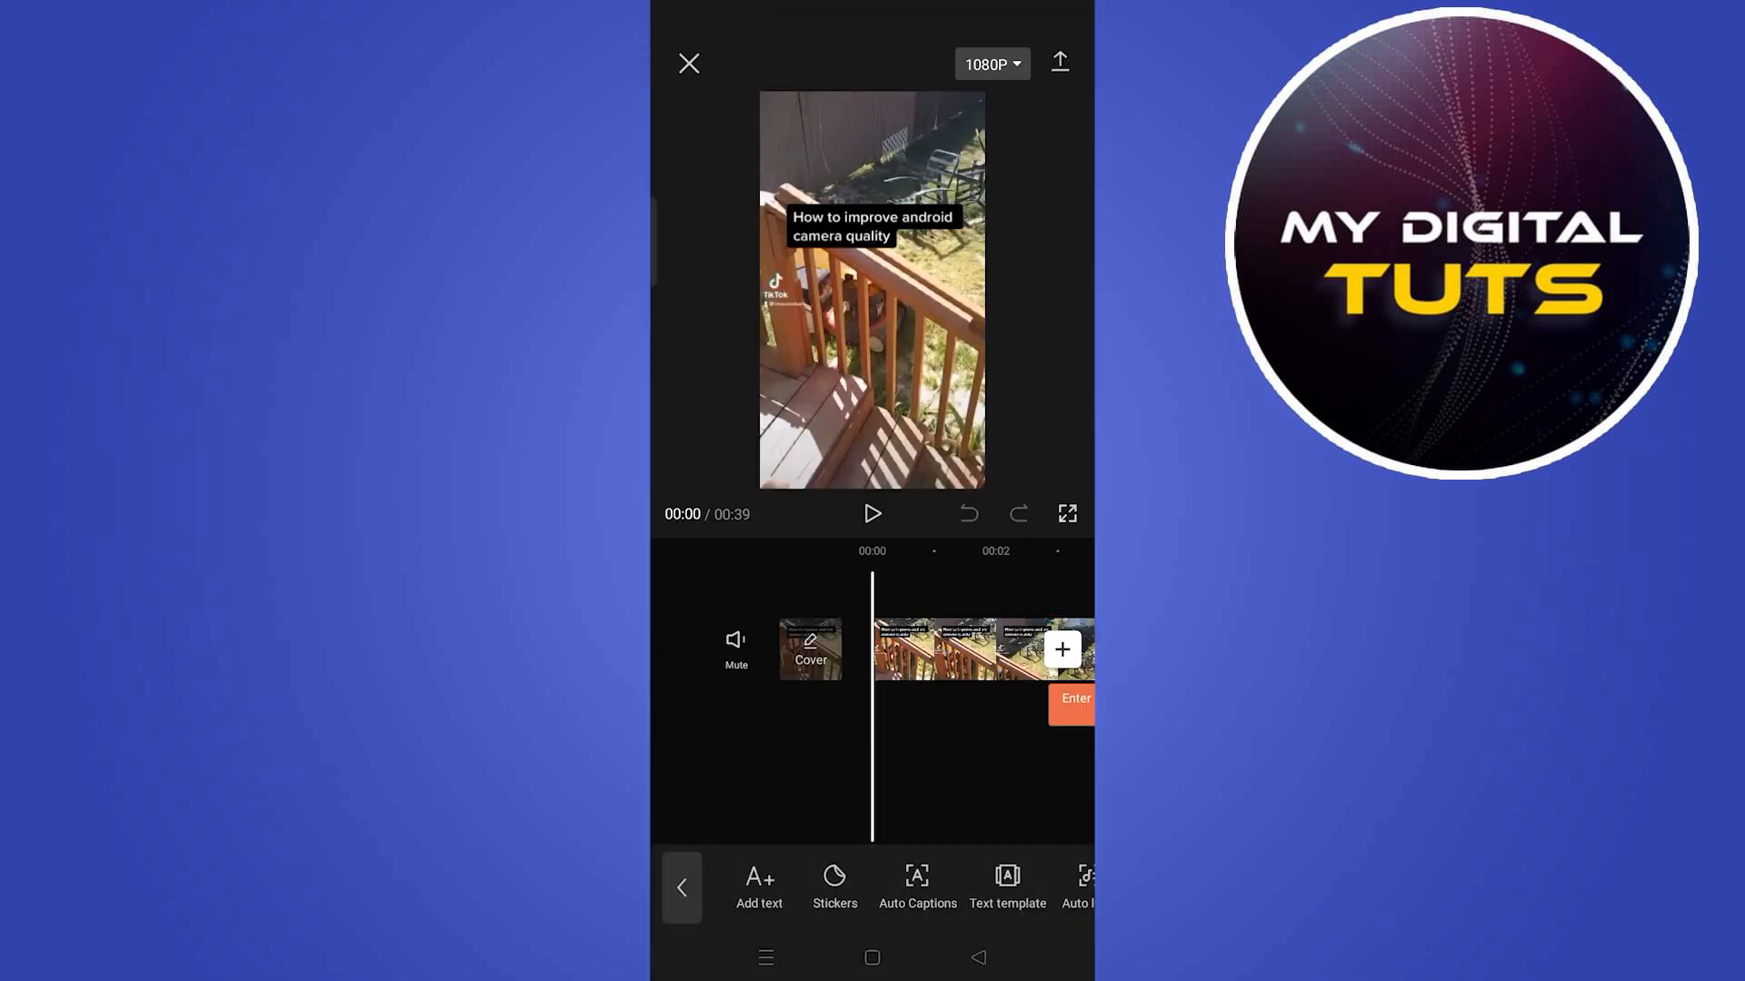
# - Paste the copied Arabic sentence into a new text overlay and browse bubble styles
pyautogui.click(757, 887)
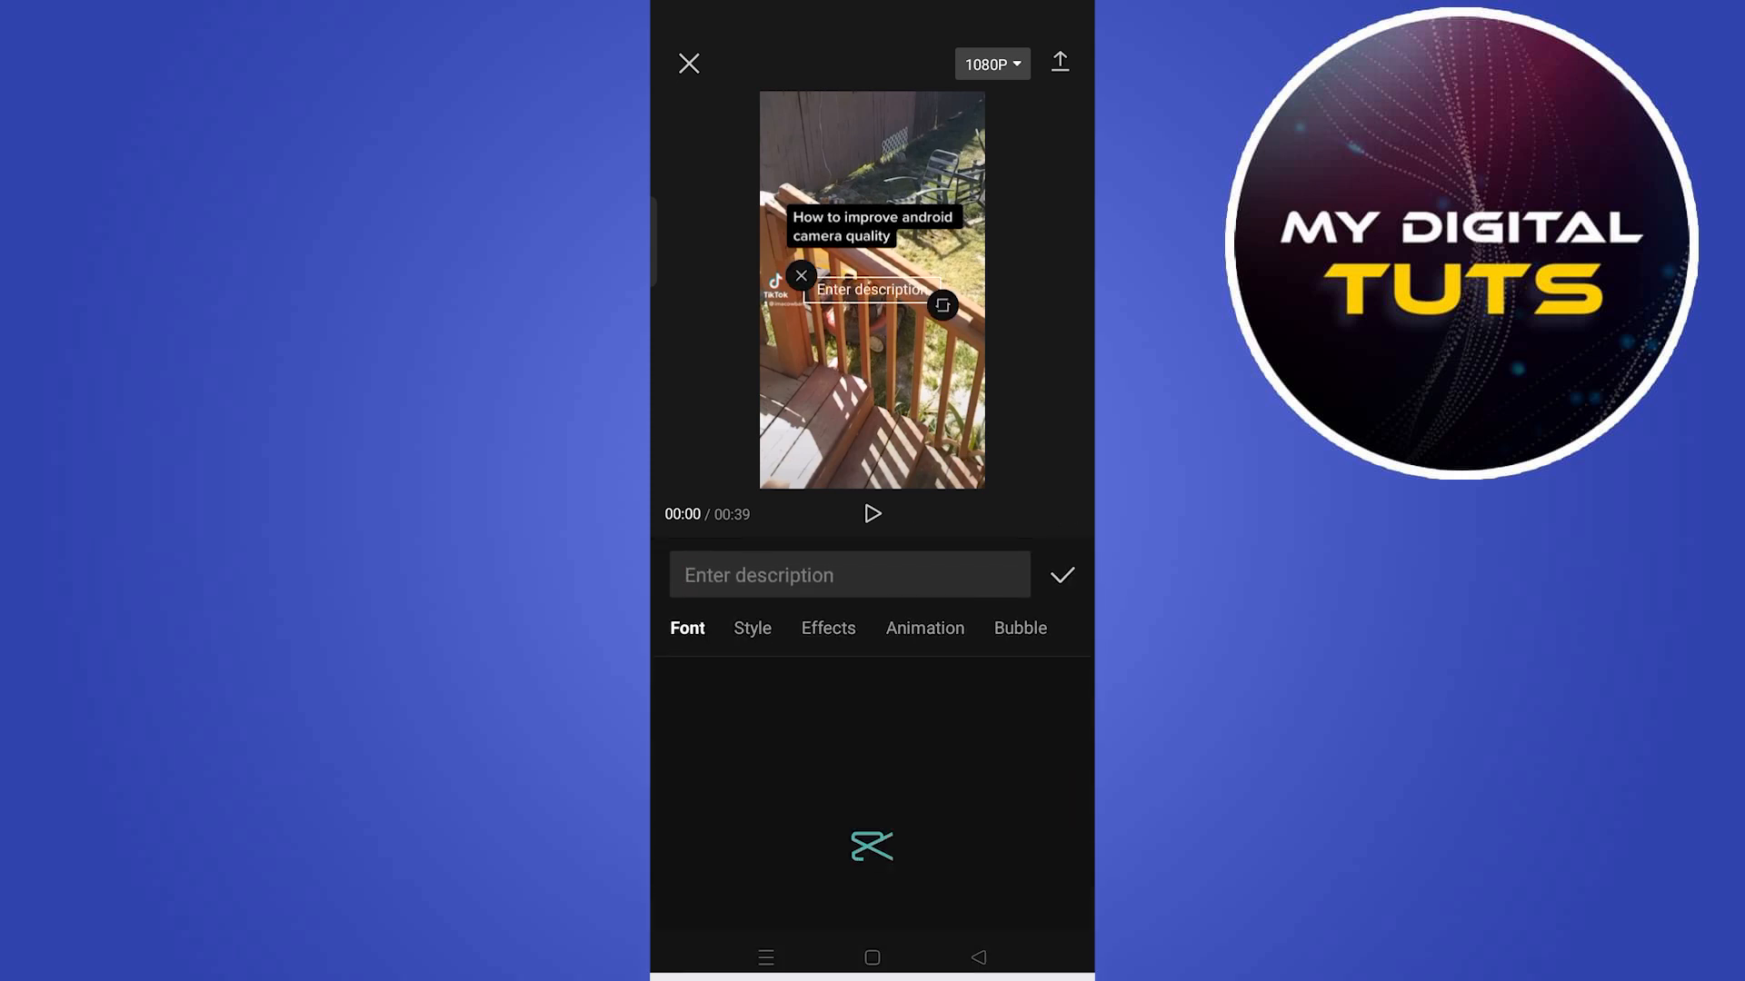
pyautogui.click(851, 575)
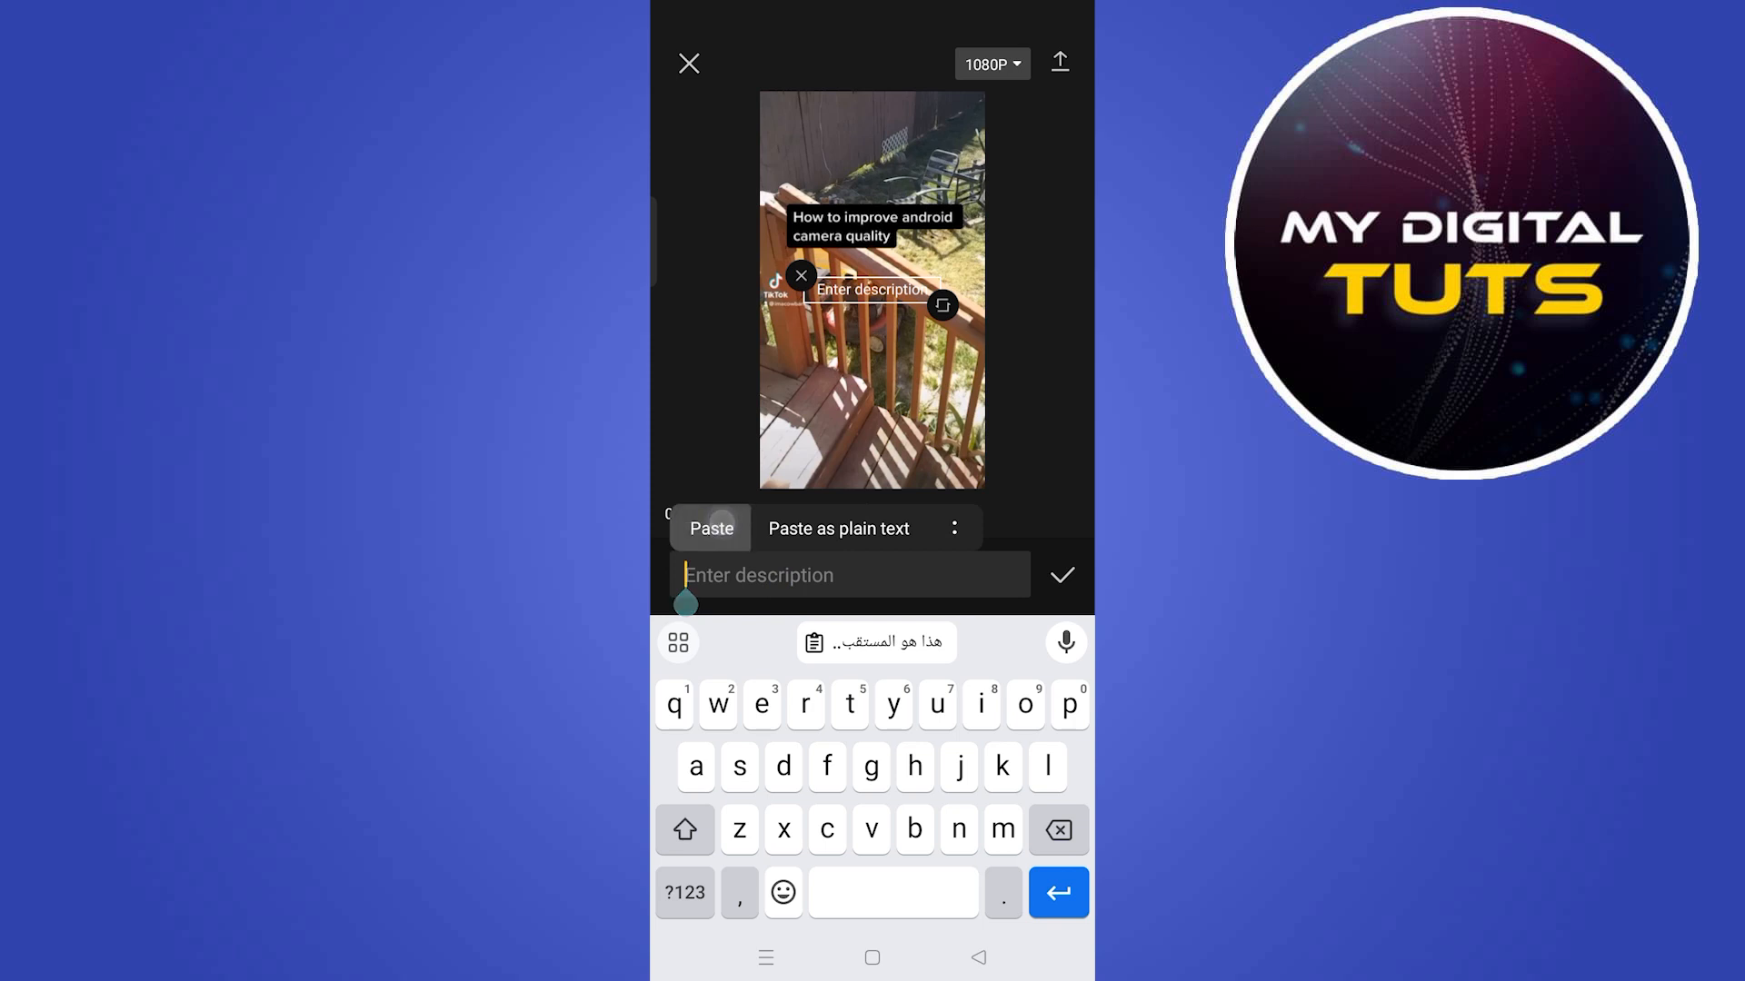
pyautogui.click(710, 529)
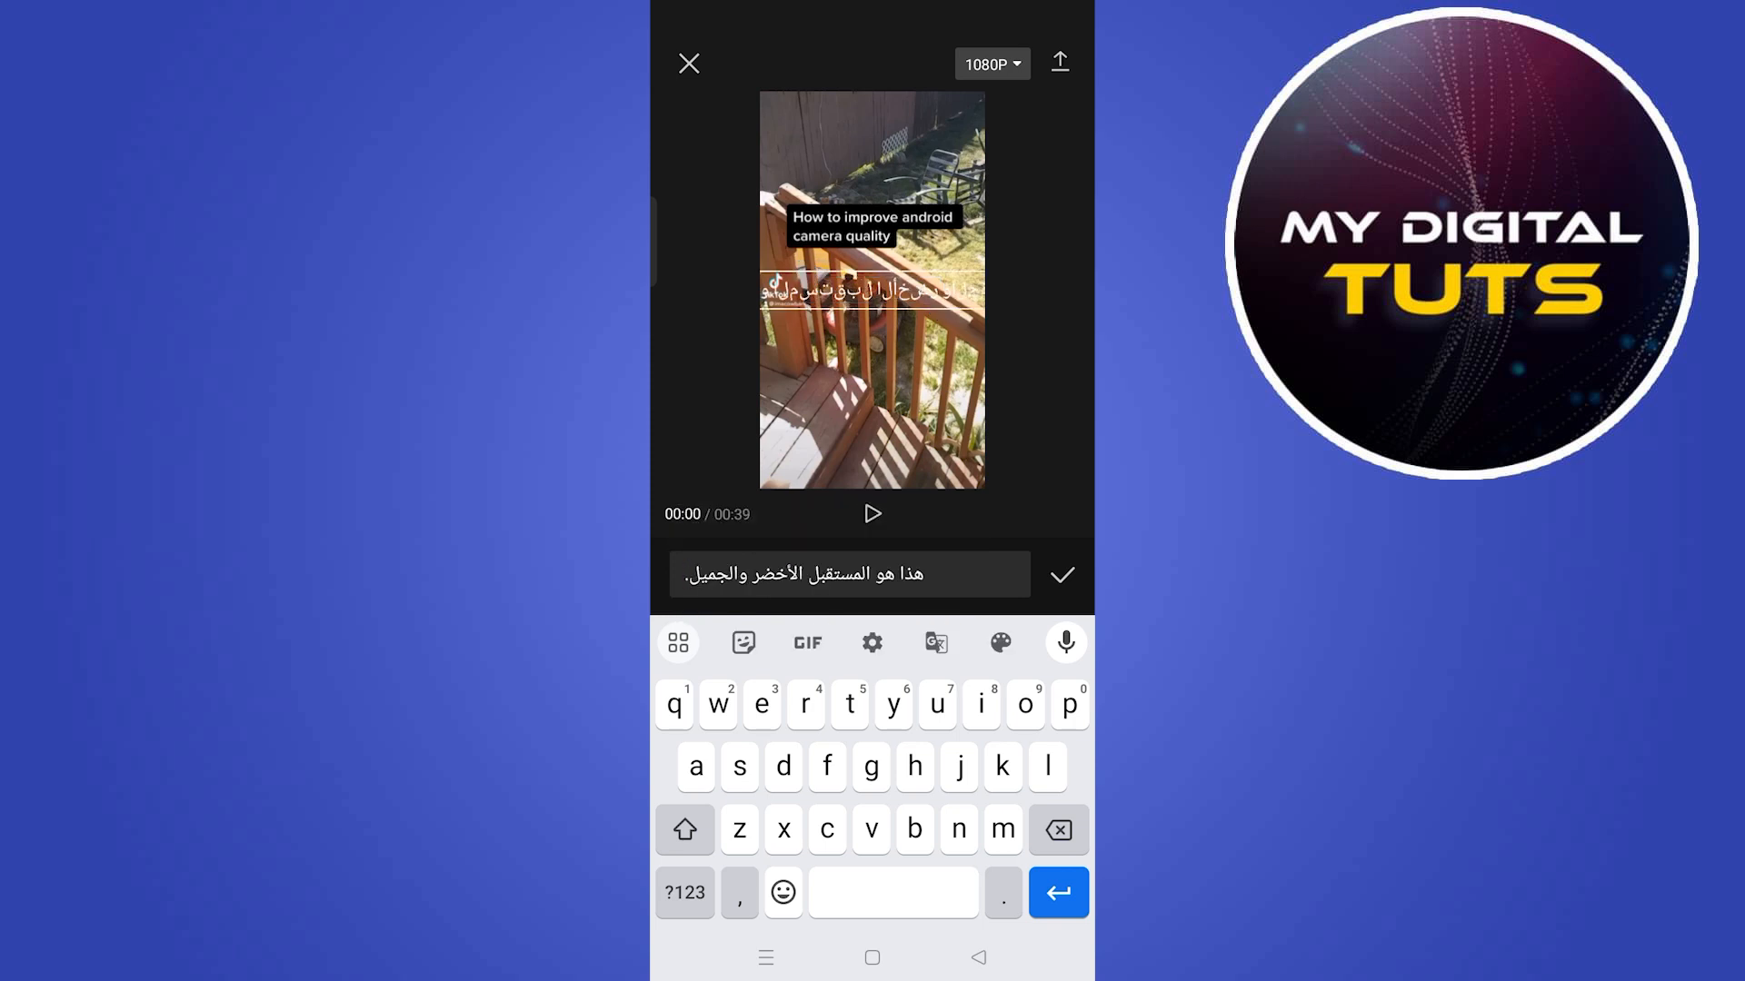
pyautogui.click(1057, 575)
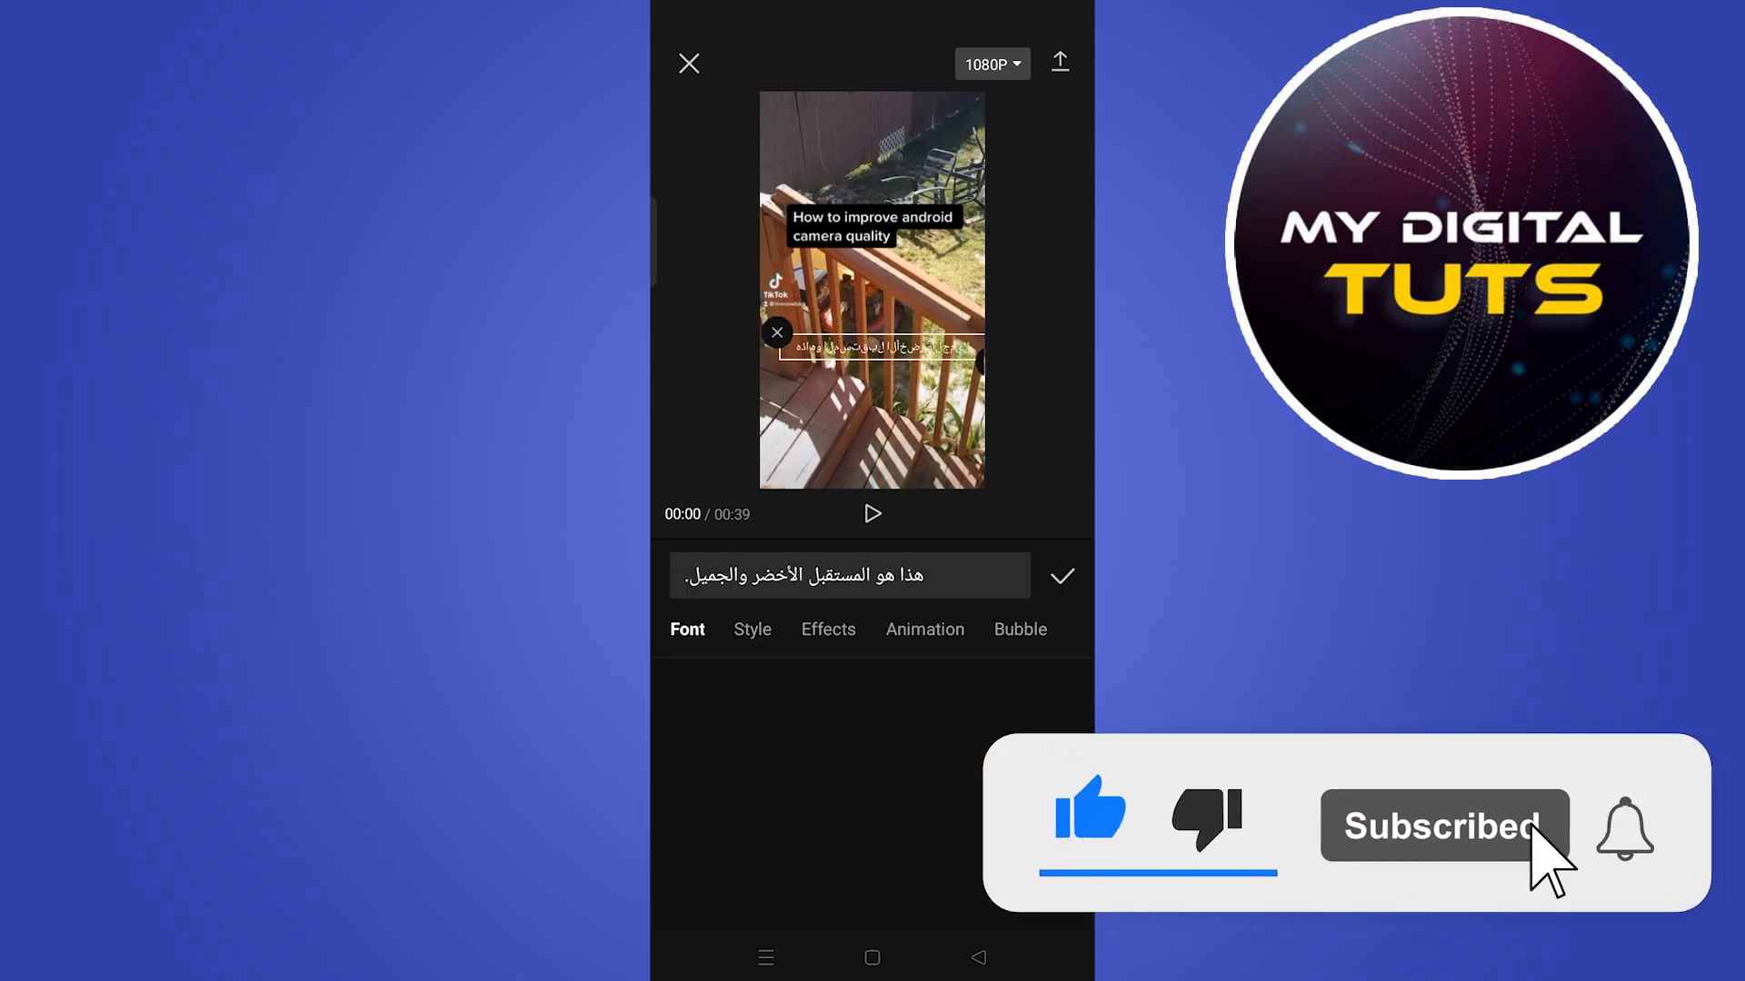
pyautogui.click(1018, 629)
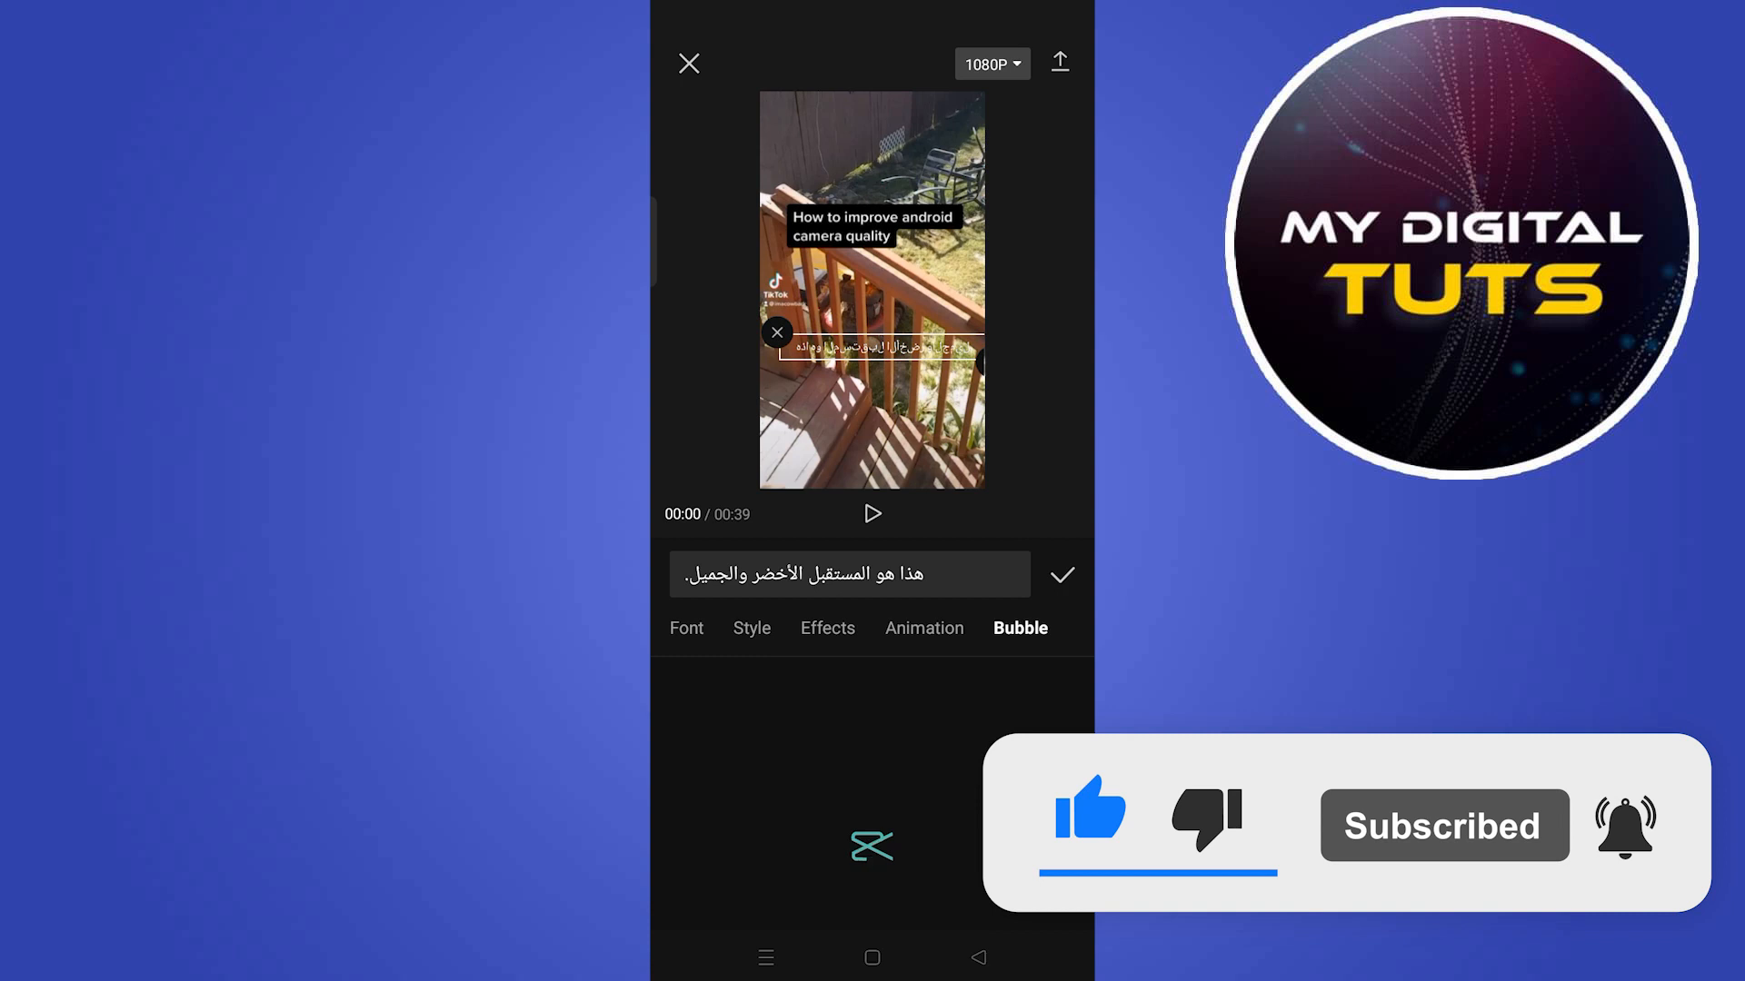